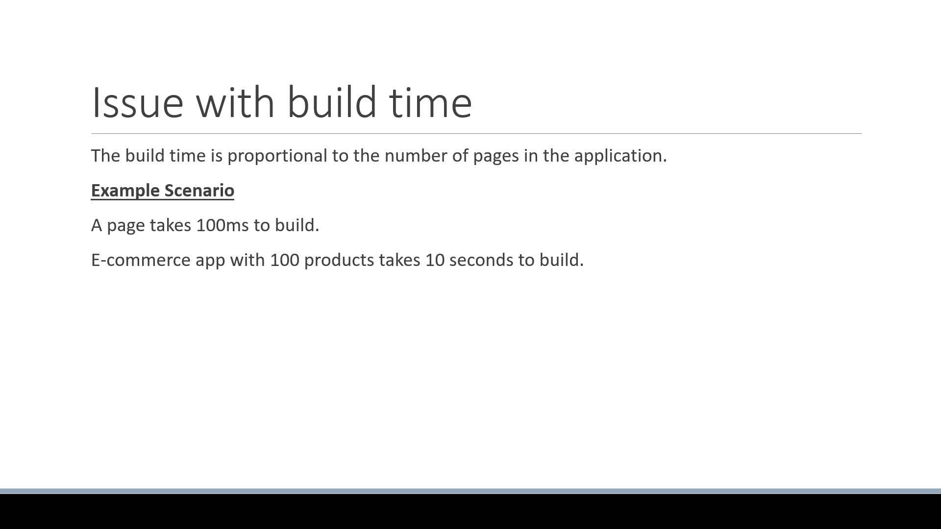
Step: Reveal the bullet: e-commerce app with 100,000 products takes over 2.5 hours to build
{"action": "type", "text": "E-commerce app with 100,000 products takes > 2.5 hours to build."}
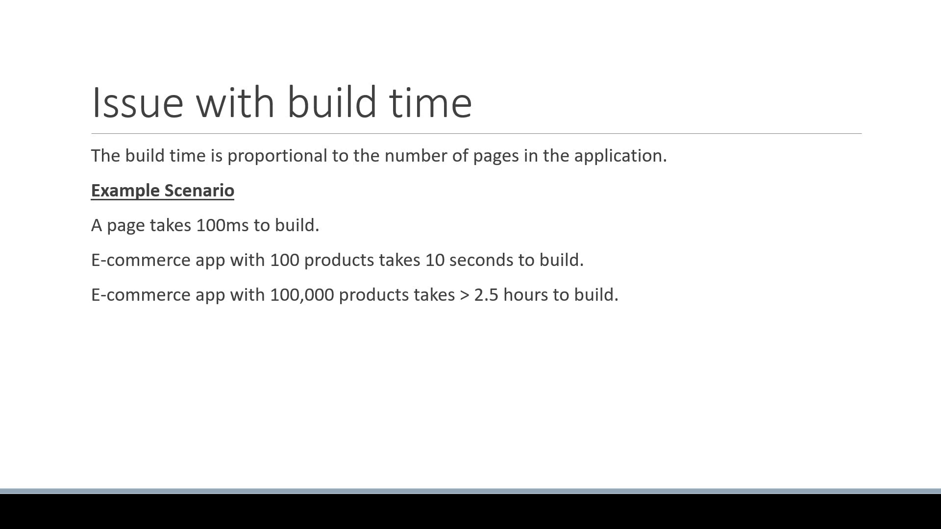
{"action": "type", "text": "It's not just the time, there are cost implications as well."}
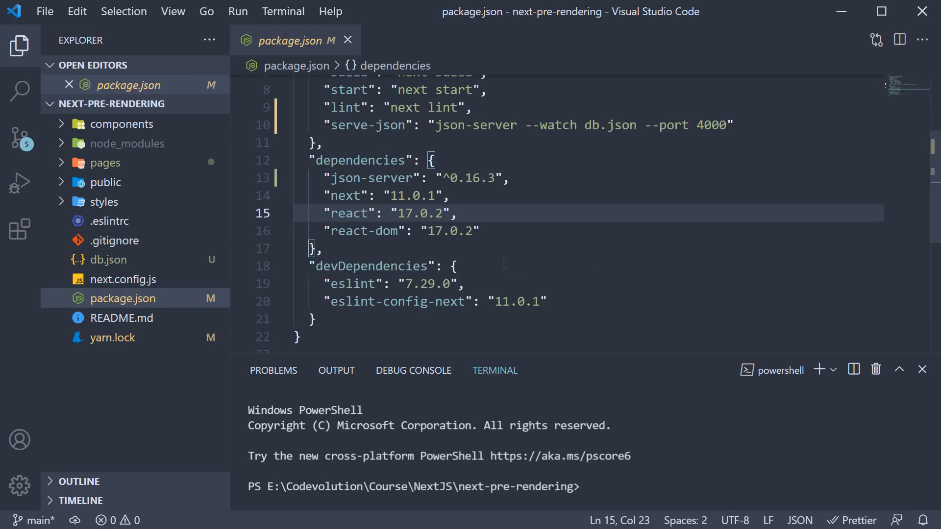
Step: Highlight the json-server dependency in package.json, then preview db.json's three products
{"action": "double_click", "coordinate": [361, 160]}
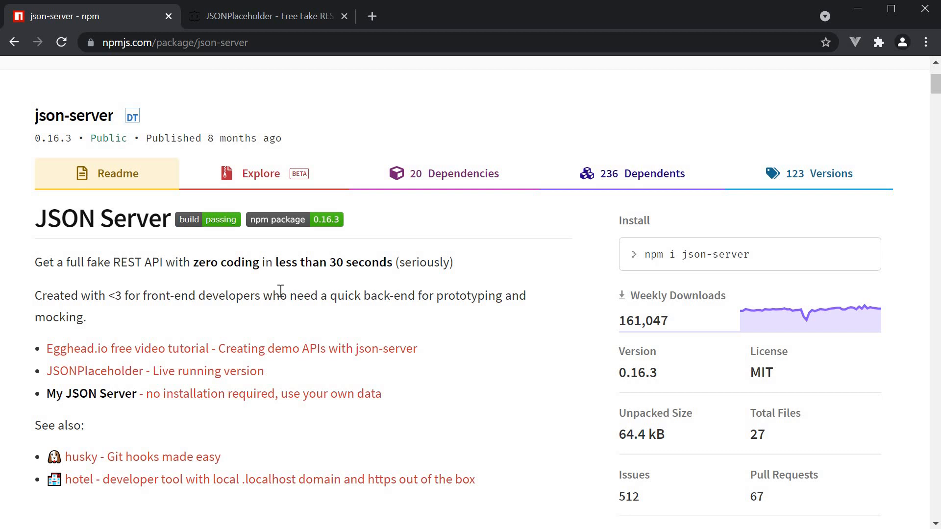
{"action": "mouse_move", "coordinate": [295, 295]}
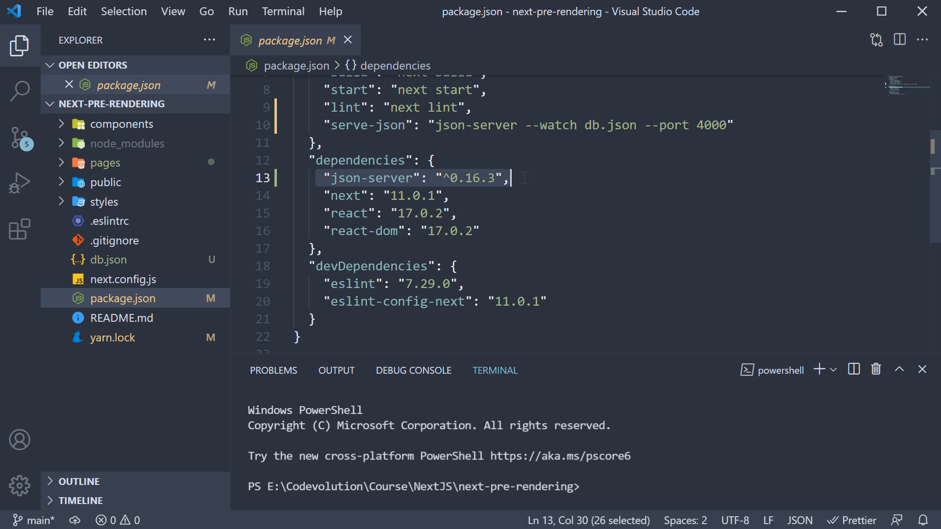
{"action": "left_click", "coordinate": [510, 178]}
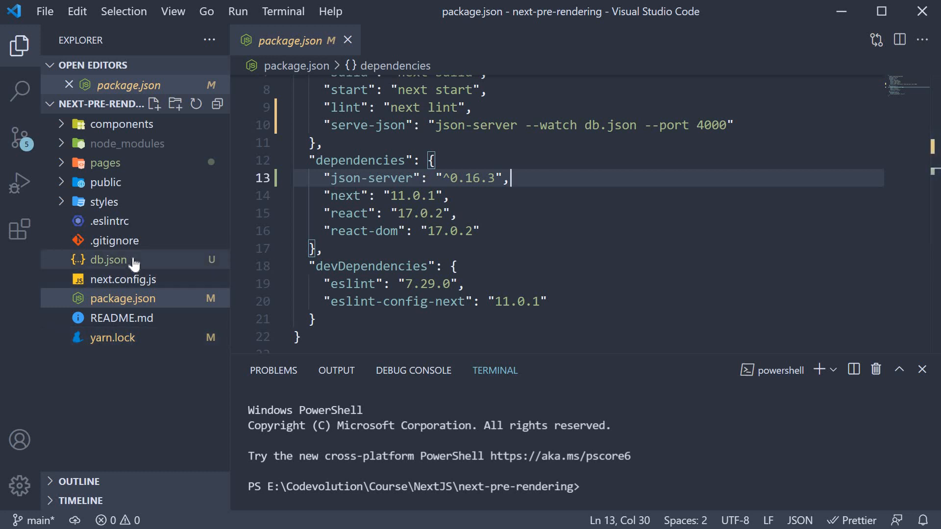
{"action": "left_click", "coordinate": [109, 259]}
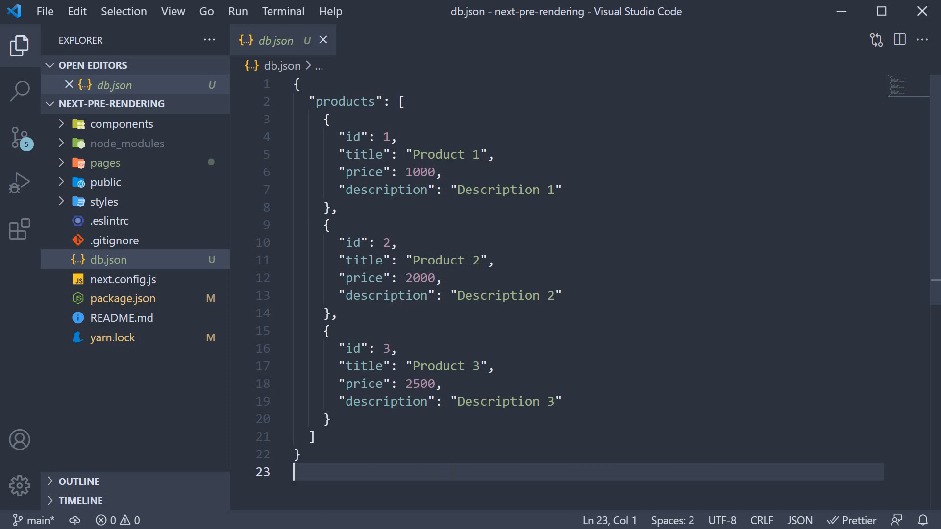
Step: Keep db.json open and point out Product 1's price and description fields
{"action": "double_click", "coordinate": [345, 101]}
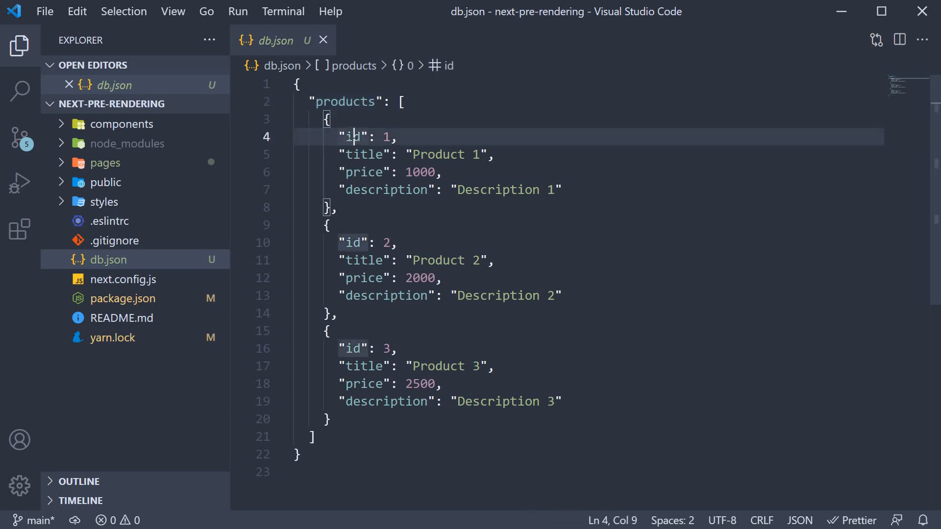
{"action": "left_click", "coordinate": [361, 172]}
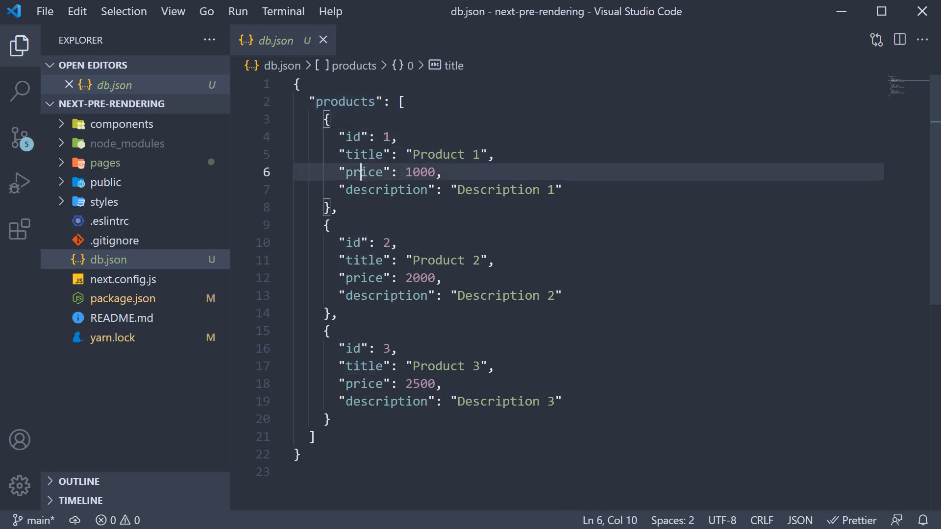
{"action": "left_click", "coordinate": [384, 189]}
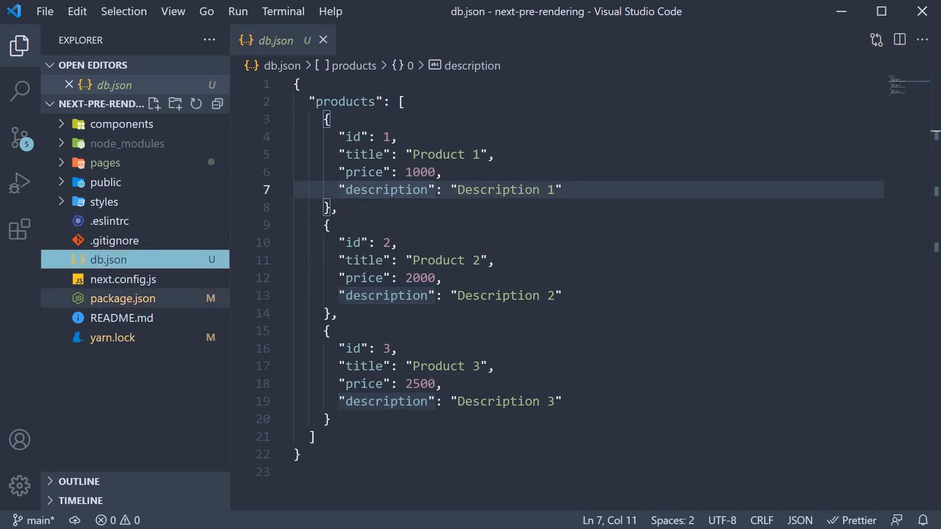
Step: Show the serve-json script in package.json and run yarn serve-json in the terminal
{"action": "left_click", "coordinate": [122, 298]}
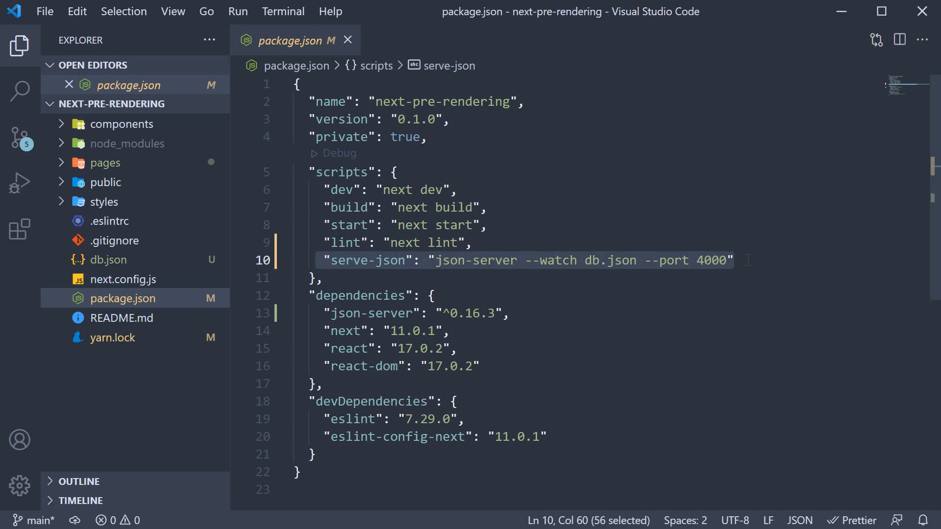
{"action": "key", "text": "ctrl+`"}
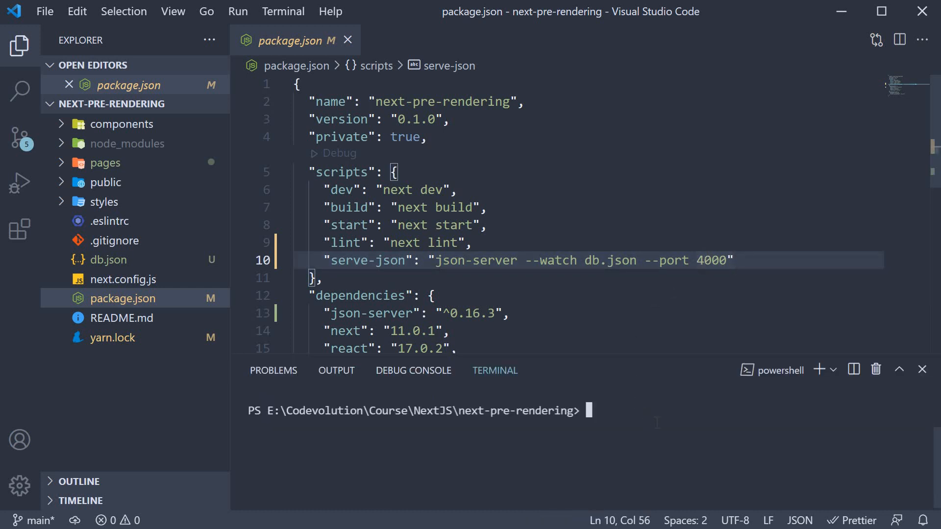
{"action": "type", "text": "yarn se"}
{"action": "type", "text": "localhost:"}
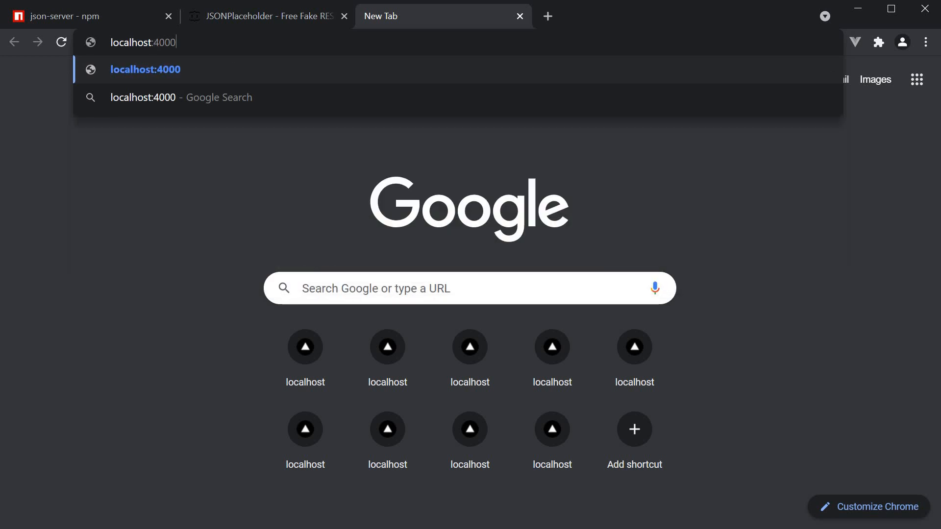
Step: View all products at localhost:4000/products and Product 1 at /products/1
{"action": "type", "text": "/products"}
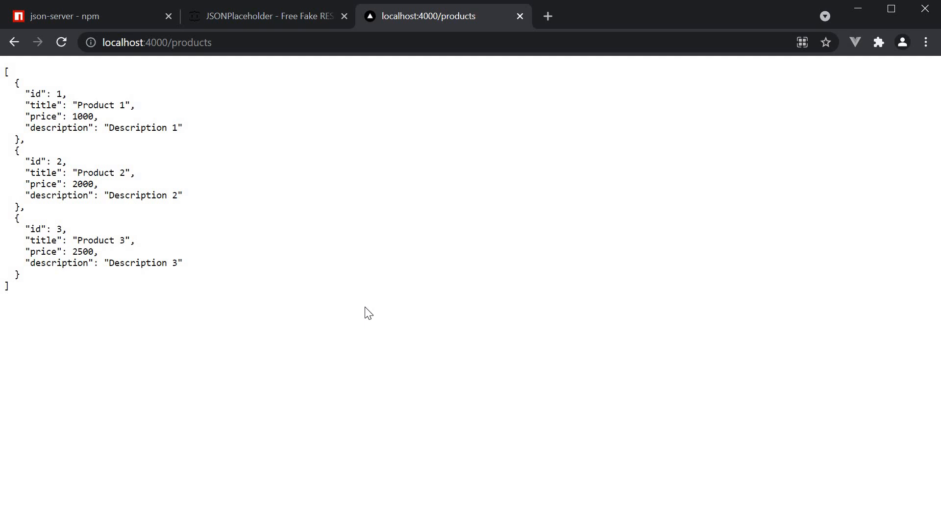
{"action": "mouse_move", "coordinate": [510, 128]}
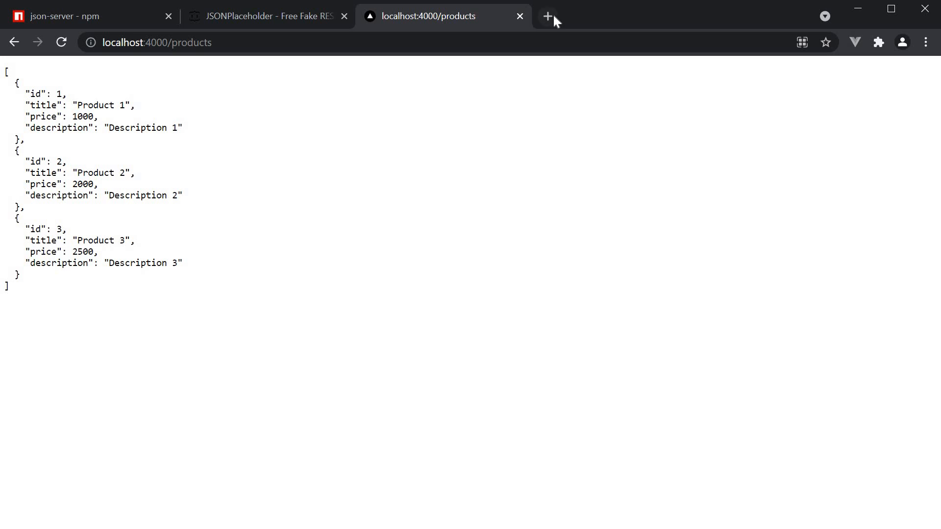
{"action": "left_click", "coordinate": [546, 16]}
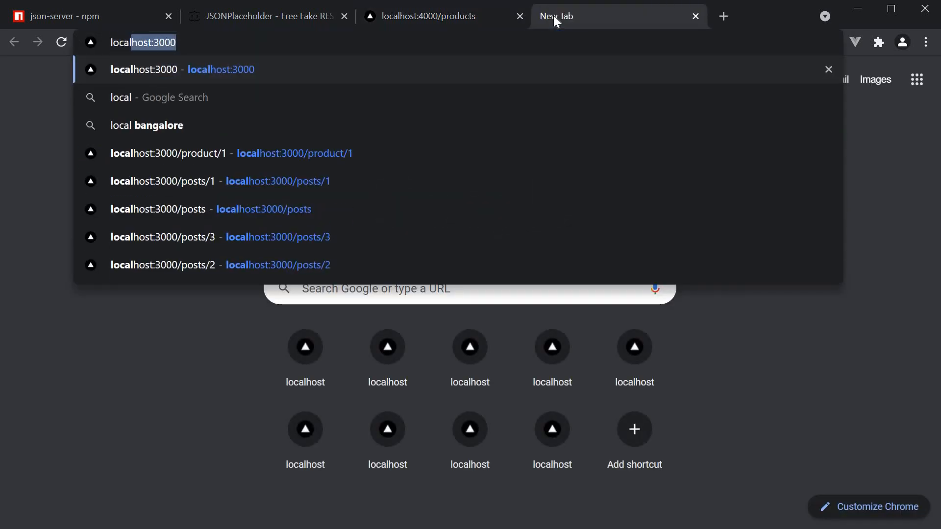
{"action": "type", "text": "localhost:4000/products/1"}
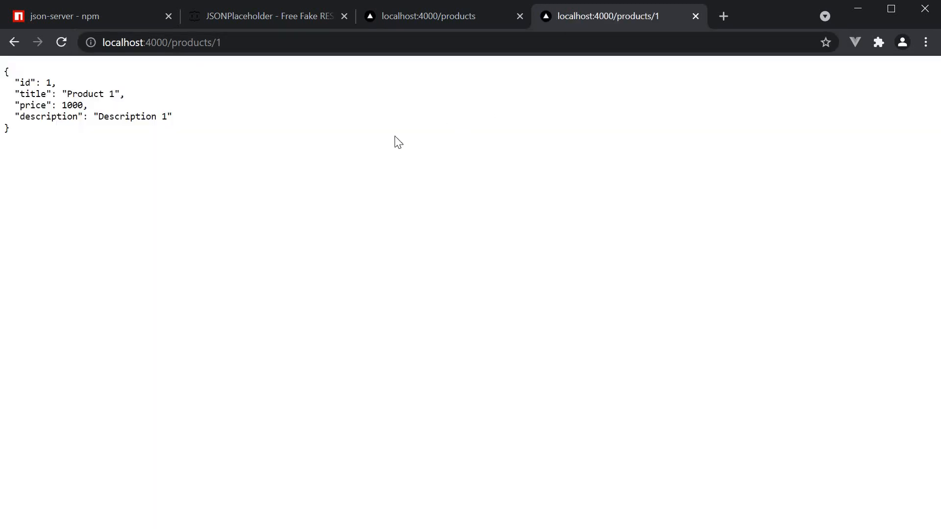
{"action": "mouse_move", "coordinate": [149, 166]}
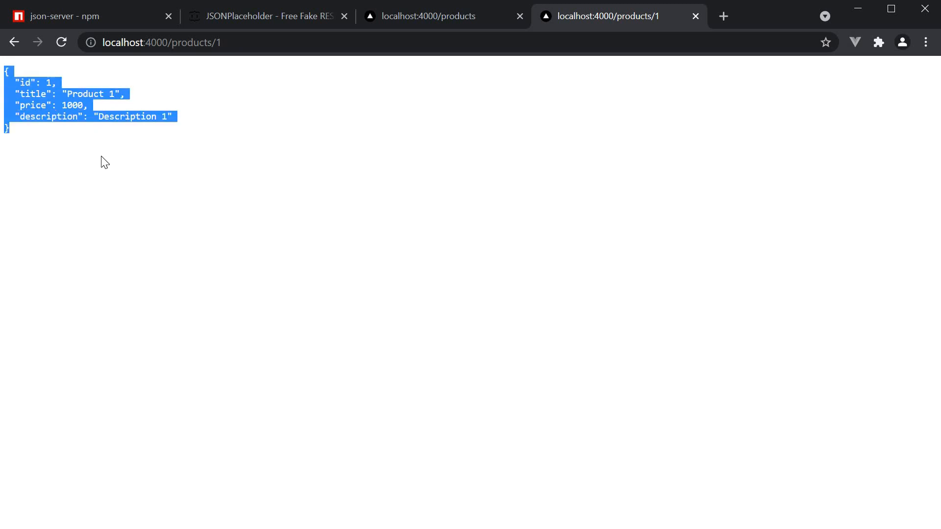
{"action": "left_click", "coordinate": [118, 174]}
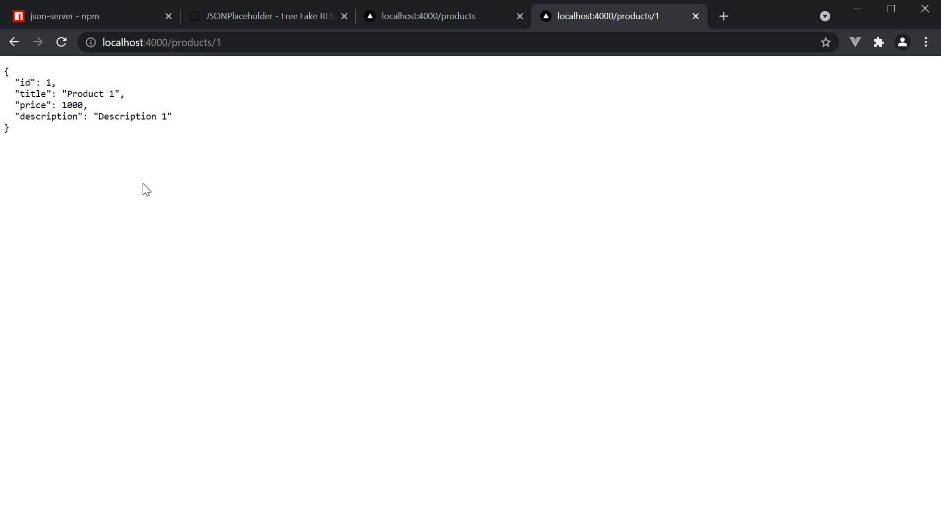
{"action": "mouse_move", "coordinate": [232, 200]}
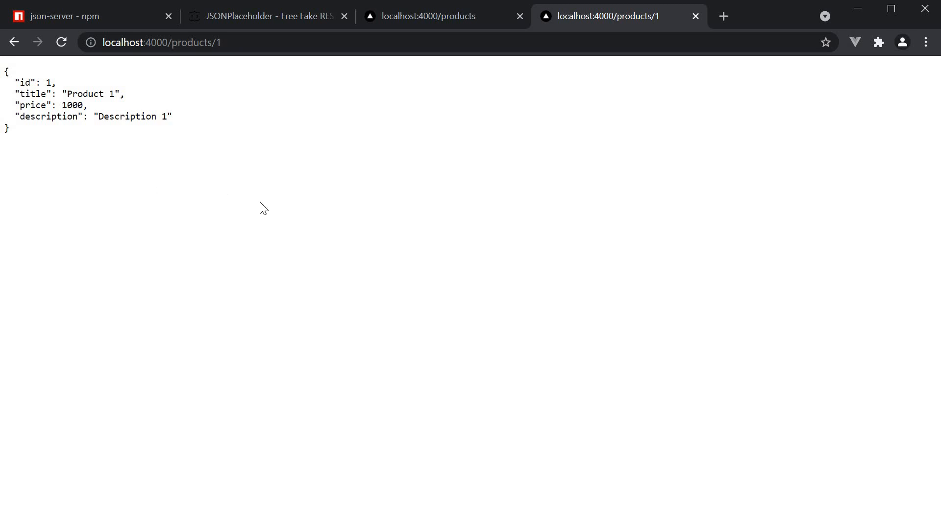
{"action": "mouse_move", "coordinate": [270, 214]}
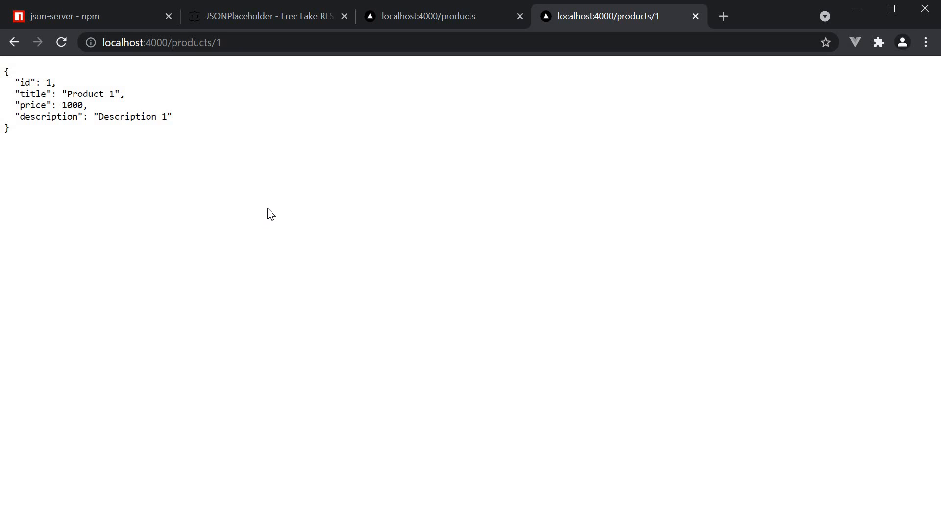
Step: Revisit the json-server page and products list, then switch to JSONPlaceholder
{"action": "left_click", "coordinate": [78, 17]}
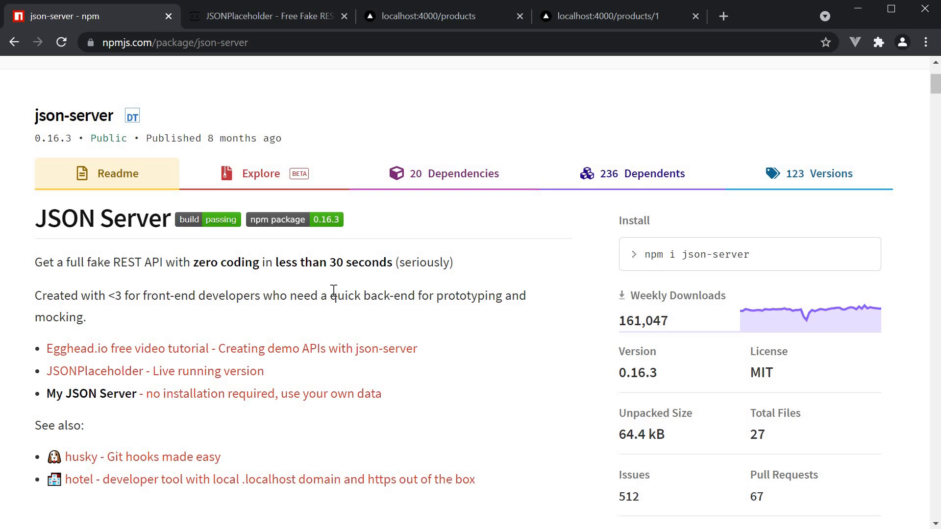
{"action": "mouse_move", "coordinate": [444, 37]}
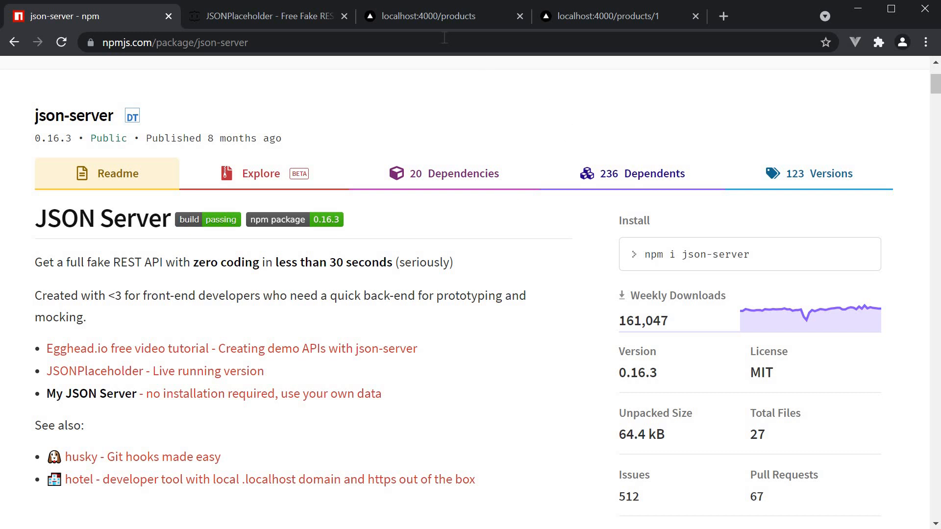
{"action": "left_click", "coordinate": [426, 17]}
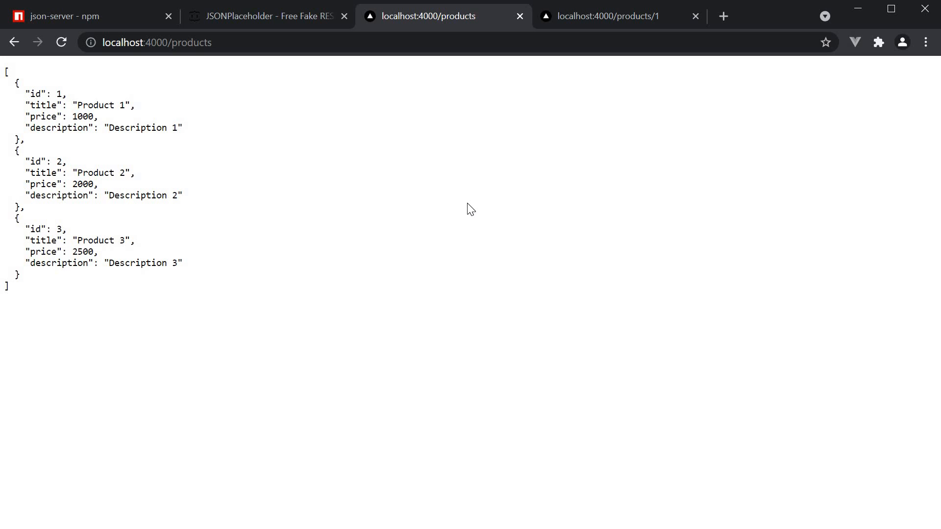
{"action": "mouse_move", "coordinate": [270, 23]}
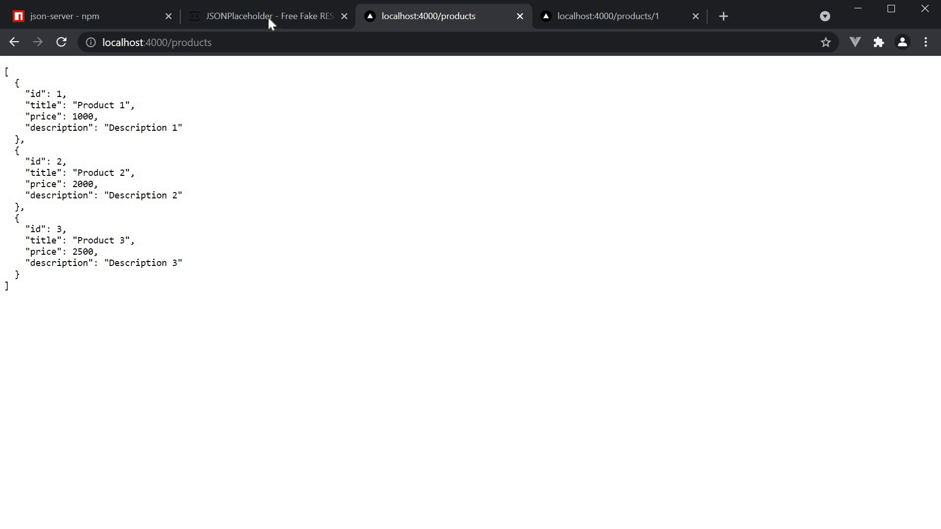
{"action": "left_click", "coordinate": [267, 16]}
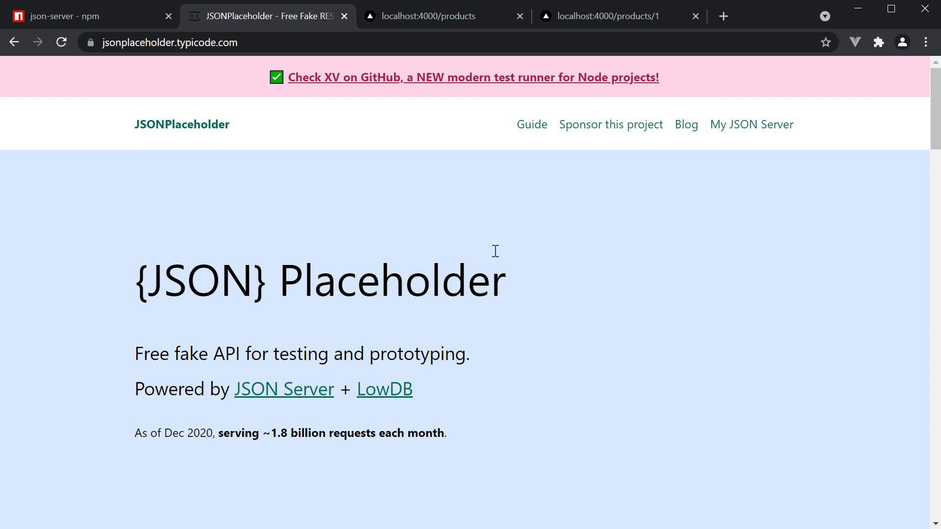
{"action": "mouse_move", "coordinate": [506, 256]}
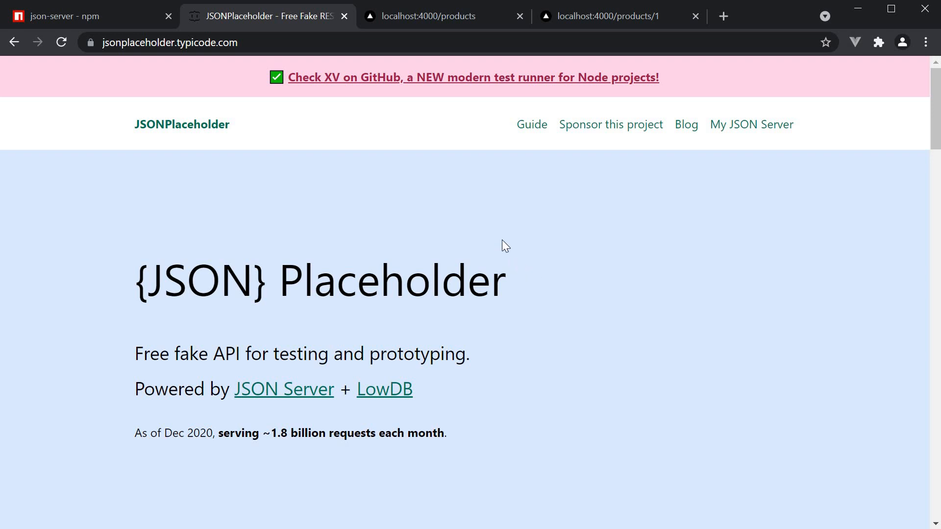
{"action": "left_click", "coordinate": [84, 16]}
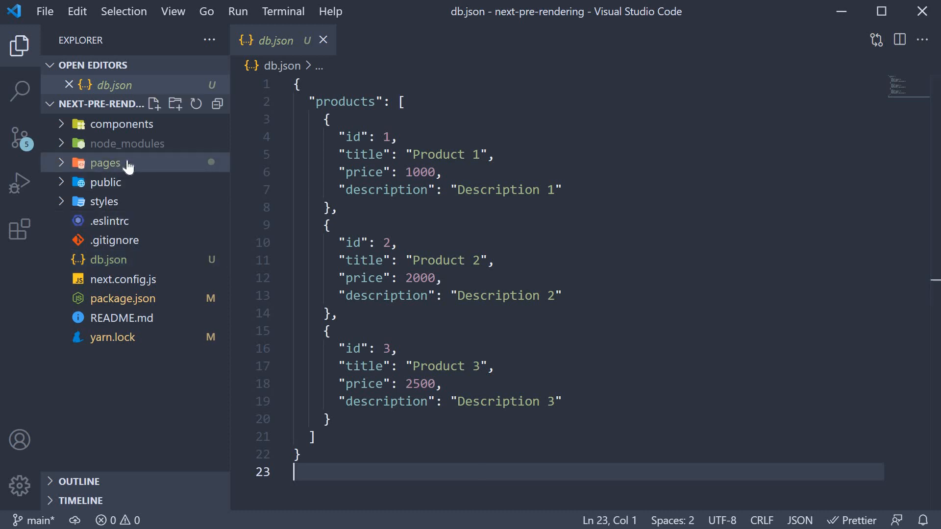
Step: Expand the pages and products folders to reach products/index.js
{"action": "left_click", "coordinate": [105, 162]}
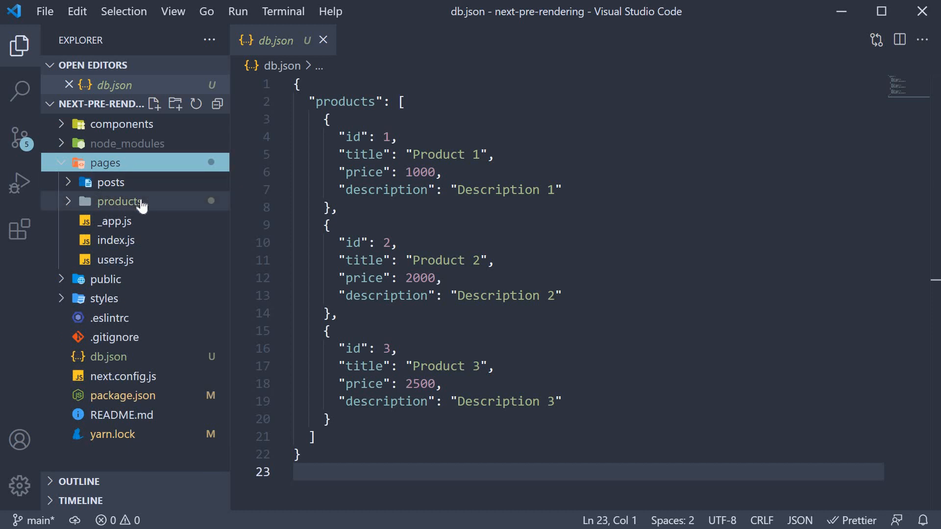
{"action": "left_click", "coordinate": [118, 201]}
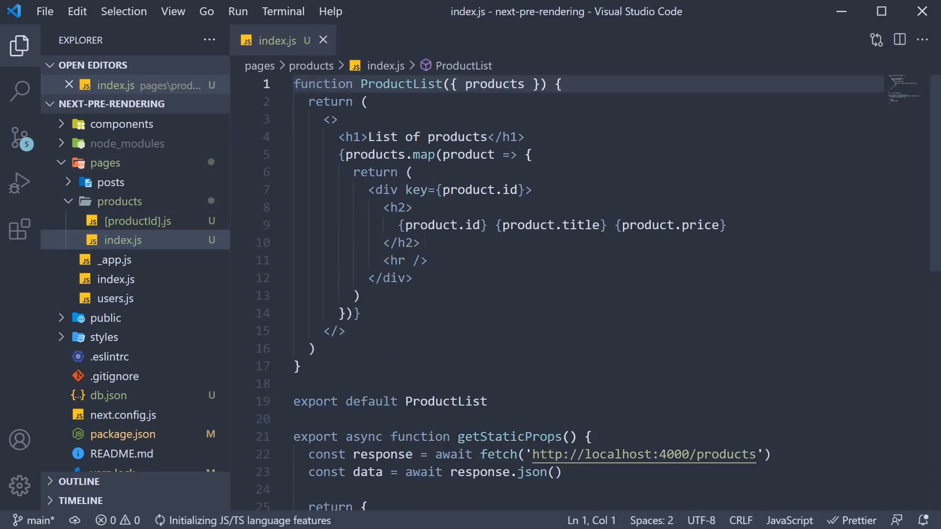
Step: View the product detail page [productId].js, then return to index.js
{"action": "double_click", "coordinate": [400, 83]}
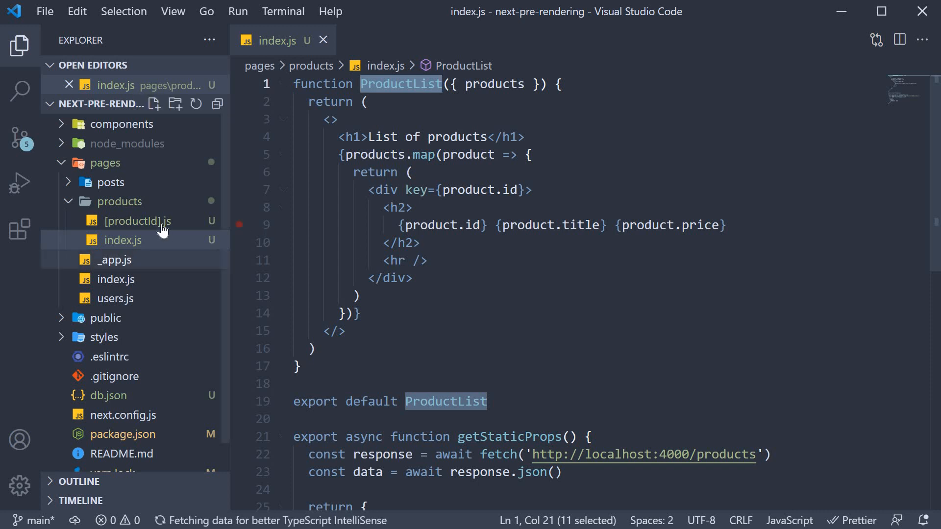
{"action": "left_click", "coordinate": [132, 221]}
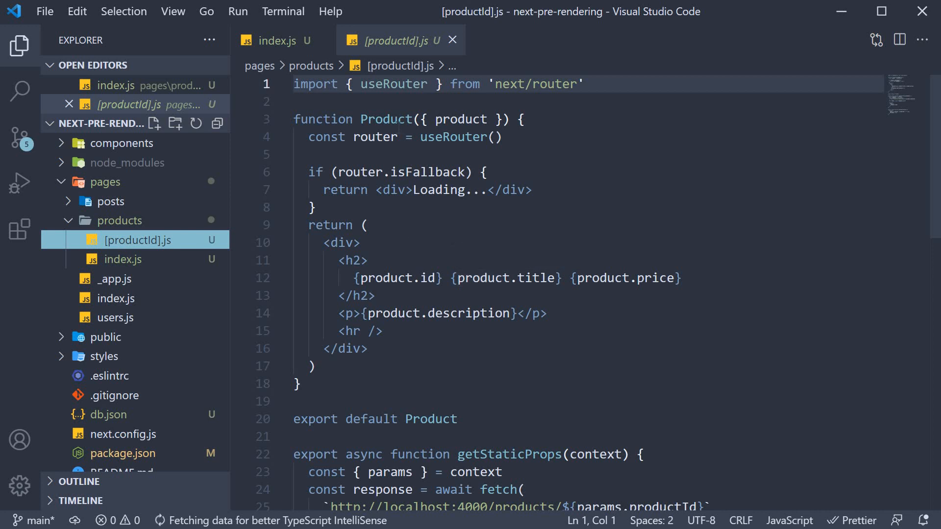
{"action": "scroll", "scroll_direction": "down", "scroll_amount": 3}
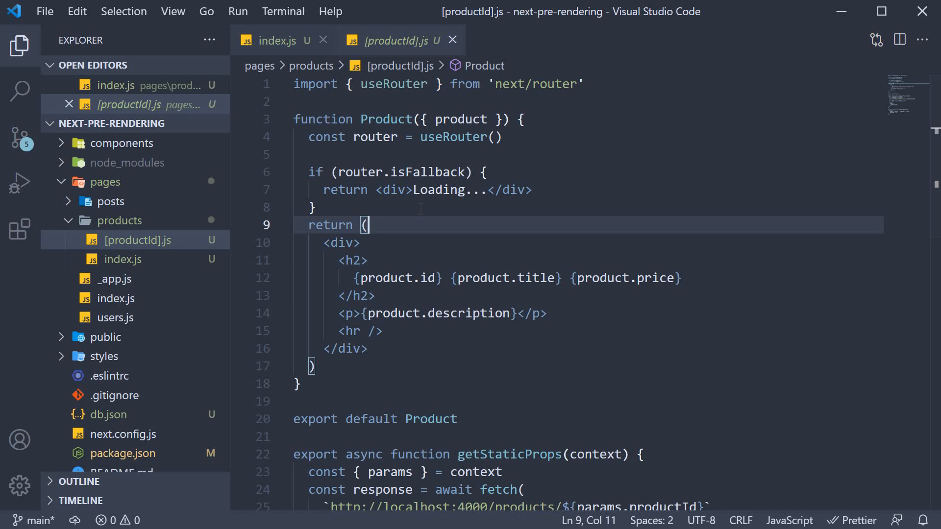
{"action": "left_click", "coordinate": [276, 40]}
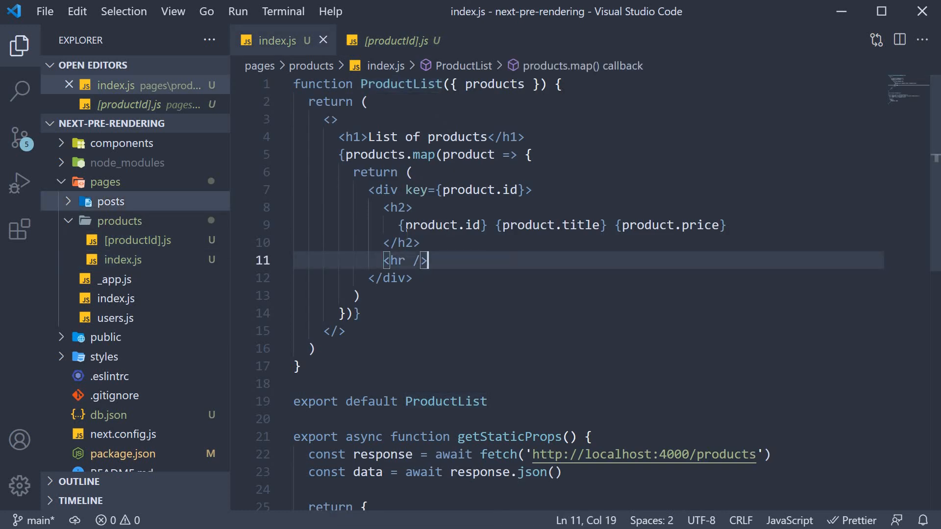
Step: Open posts/[postId].js from the posts folder, then close the extra tabs
{"action": "left_click", "coordinate": [112, 201]}
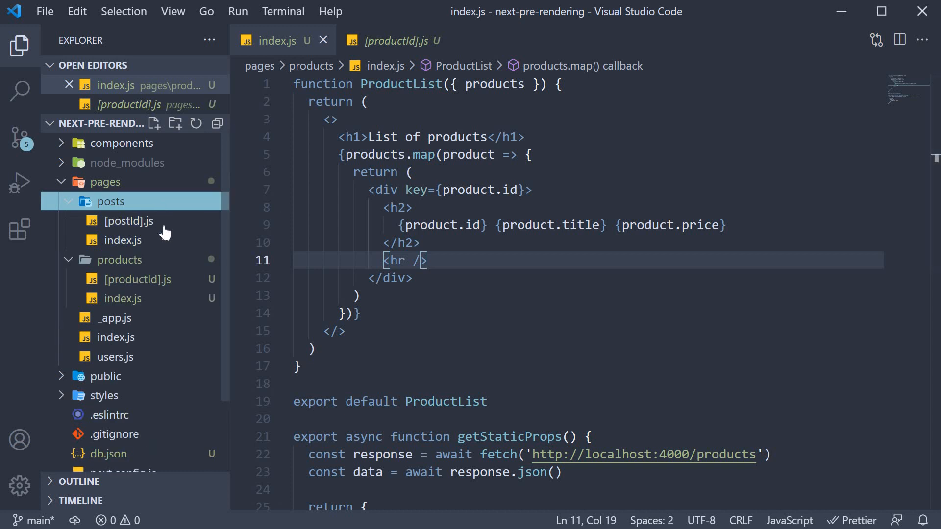
{"action": "left_click", "coordinate": [129, 221]}
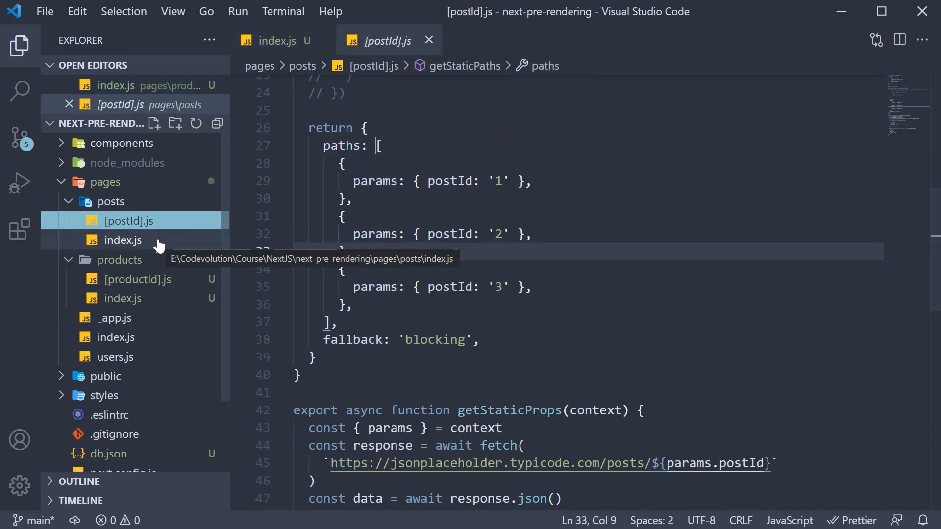
{"action": "left_click", "coordinate": [123, 240]}
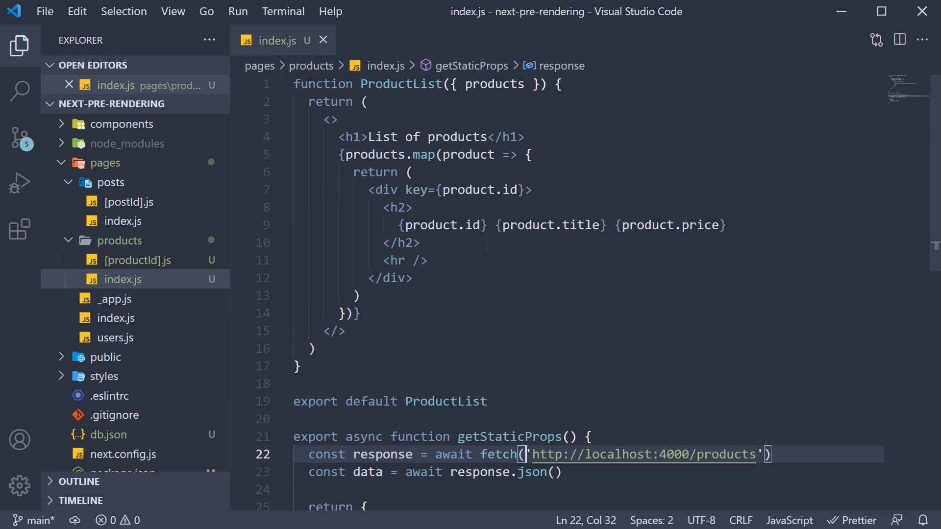
Step: Highlight the getStaticProps function in products/index.js
{"action": "left_click", "coordinate": [396, 84]}
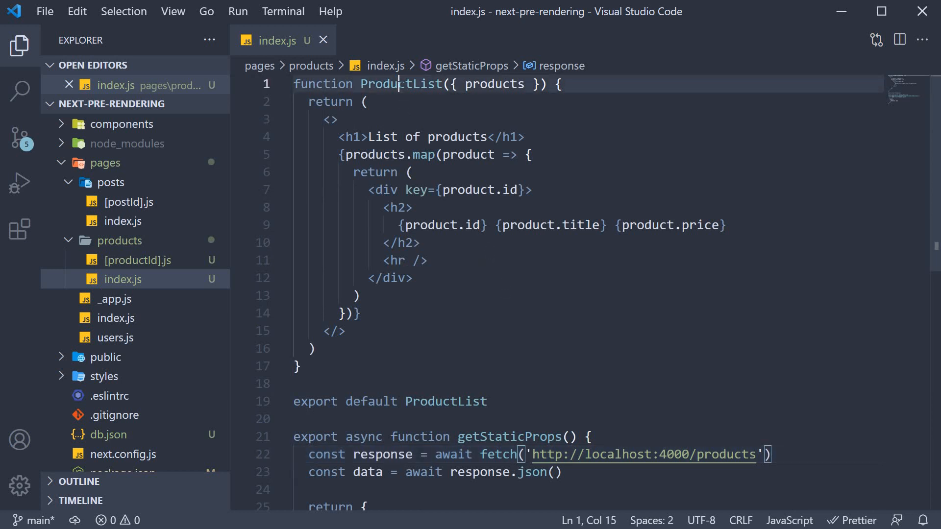
{"action": "double_click", "coordinate": [401, 84]}
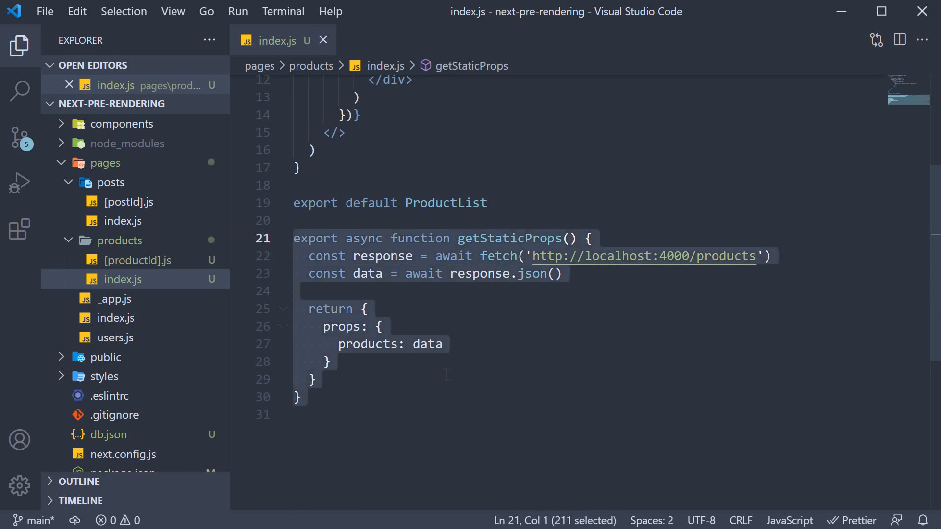
{"action": "mouse_move", "coordinate": [642, 257]}
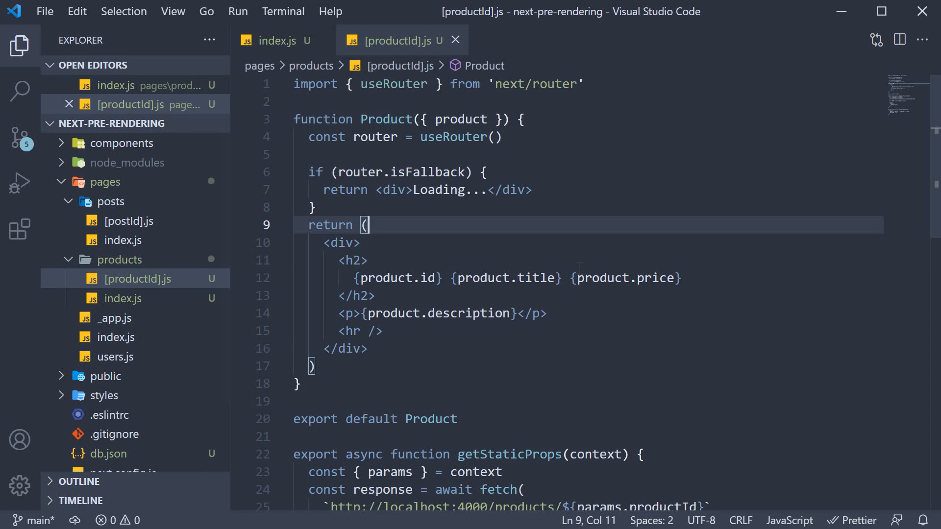
Step: Scroll [productId].js down to getStaticPaths and select that code
{"action": "scroll", "scroll_direction": "down", "scroll_amount": 3}
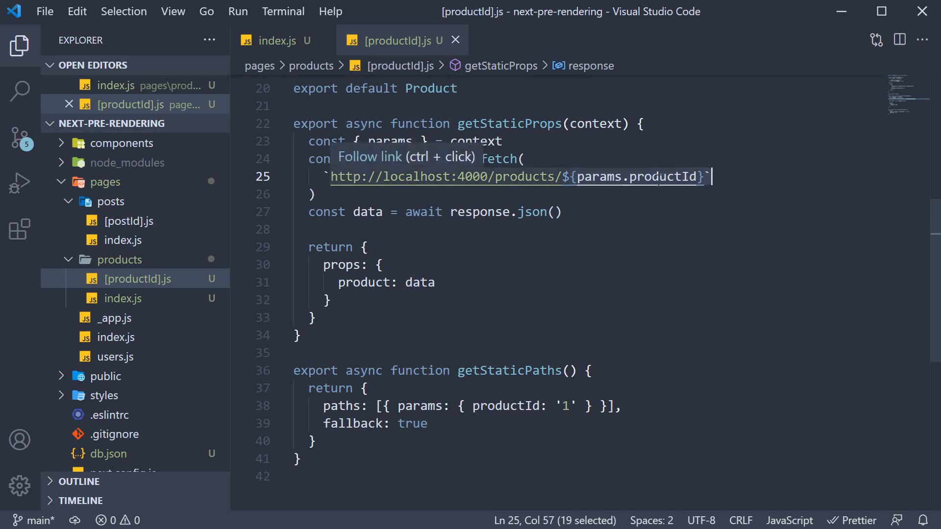
{"action": "mouse_move", "coordinate": [384, 346]}
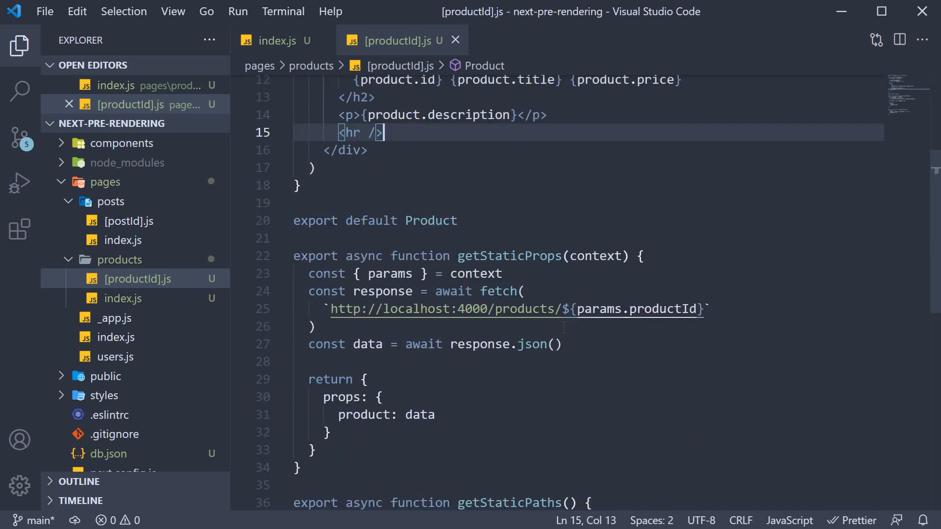
{"action": "scroll", "scroll_direction": "down", "scroll_amount": 3}
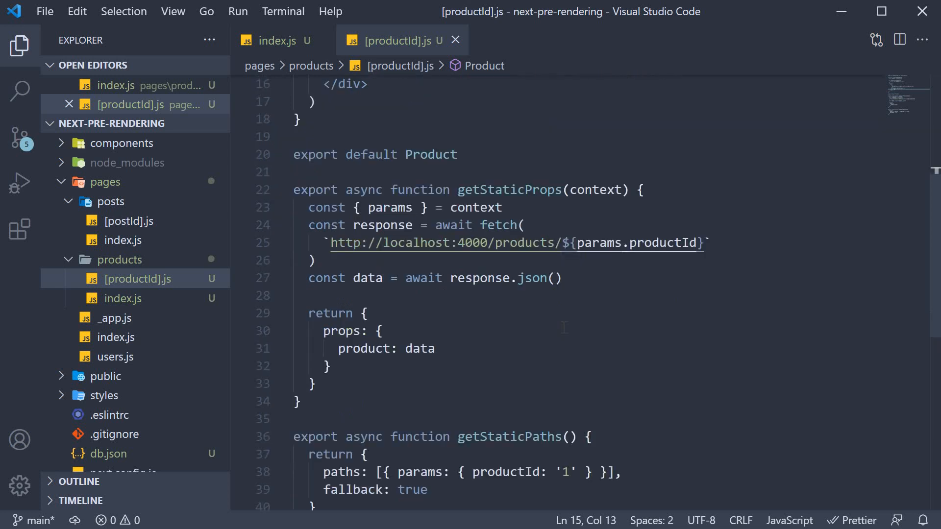
{"action": "scroll", "scroll_direction": "down", "scroll_amount": 3}
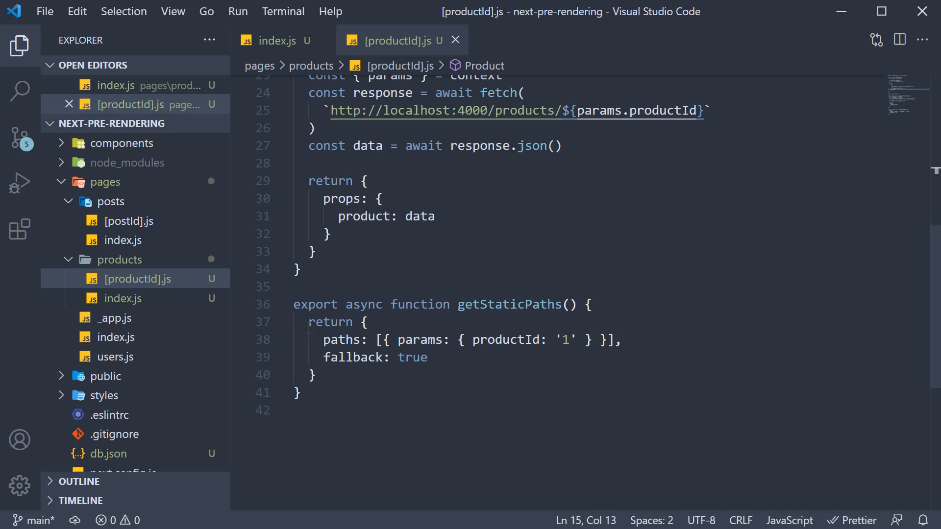
{"action": "left_click_drag", "start_coordinate": [308, 322], "coordinate": [316, 374]}
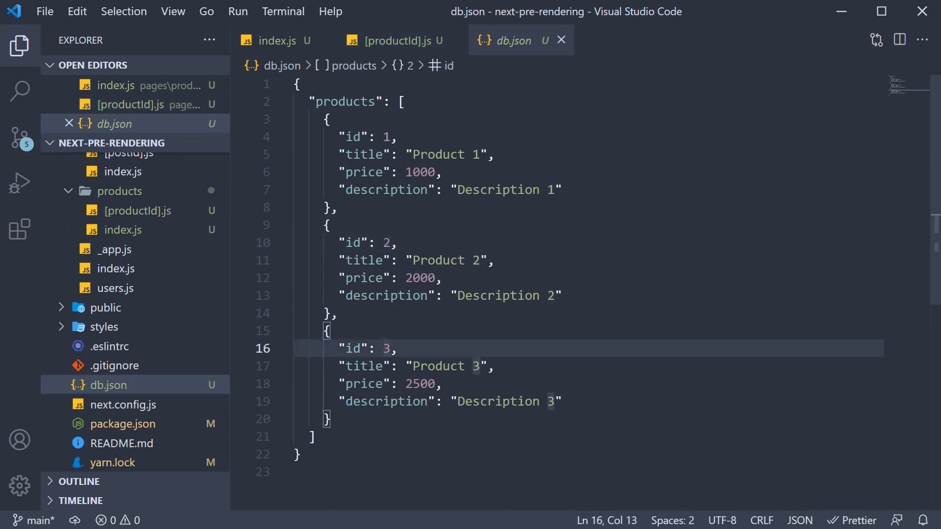
Step: Review the Product component in [productId].js, then return to db.json
{"action": "left_click", "coordinate": [395, 41]}
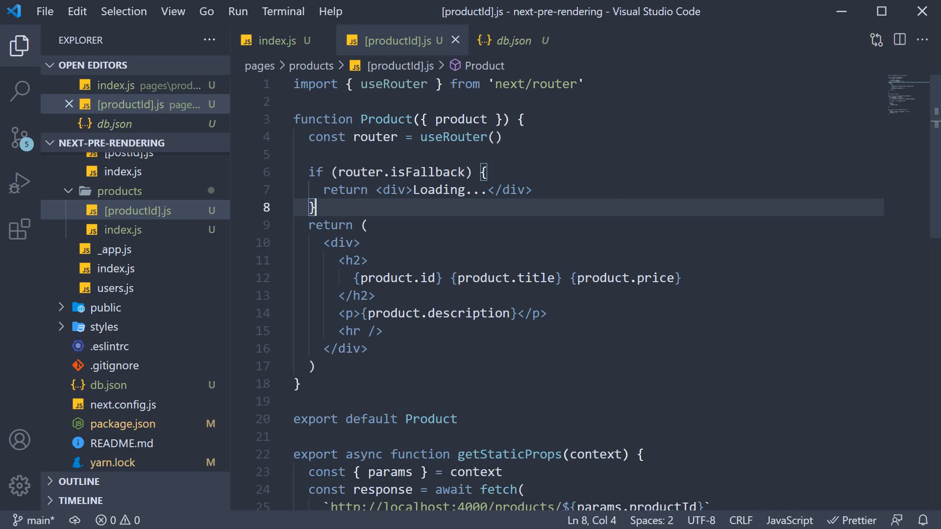
{"action": "left_click", "coordinate": [298, 383]}
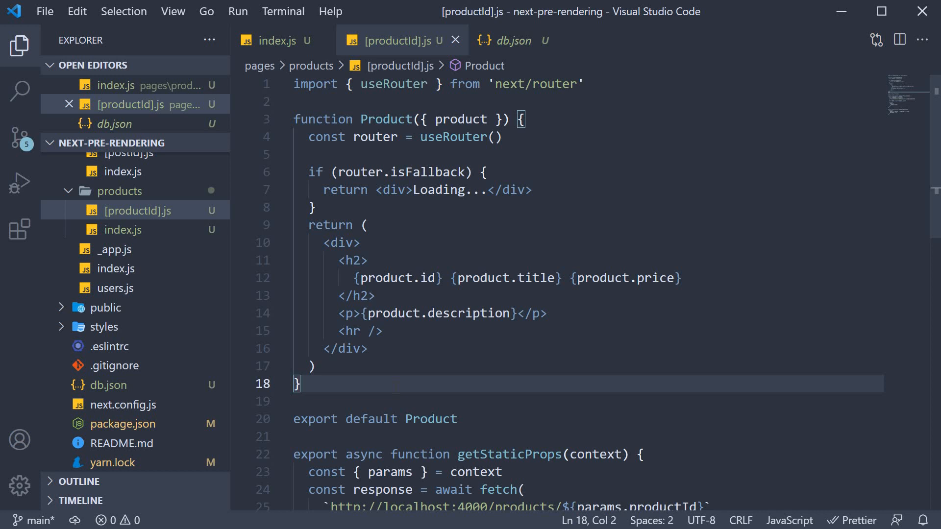
{"action": "left_click", "coordinate": [511, 41]}
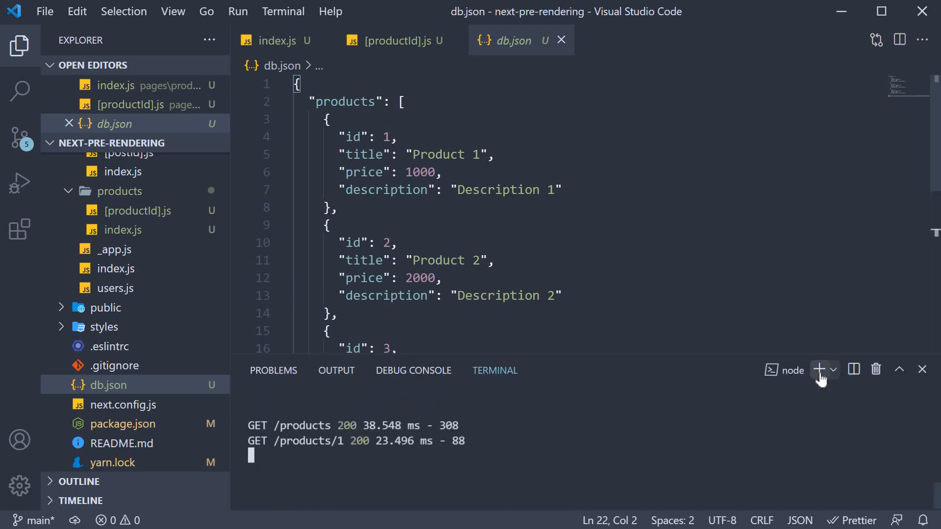
Step: Run yarn build in the terminal for a production build
{"action": "left_click", "coordinate": [818, 369]}
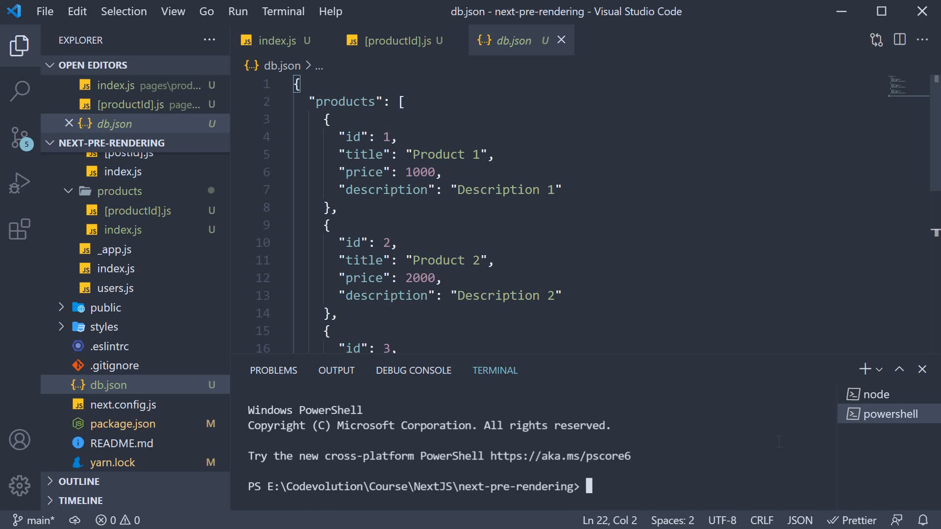
{"action": "type", "text": "yarn build"}
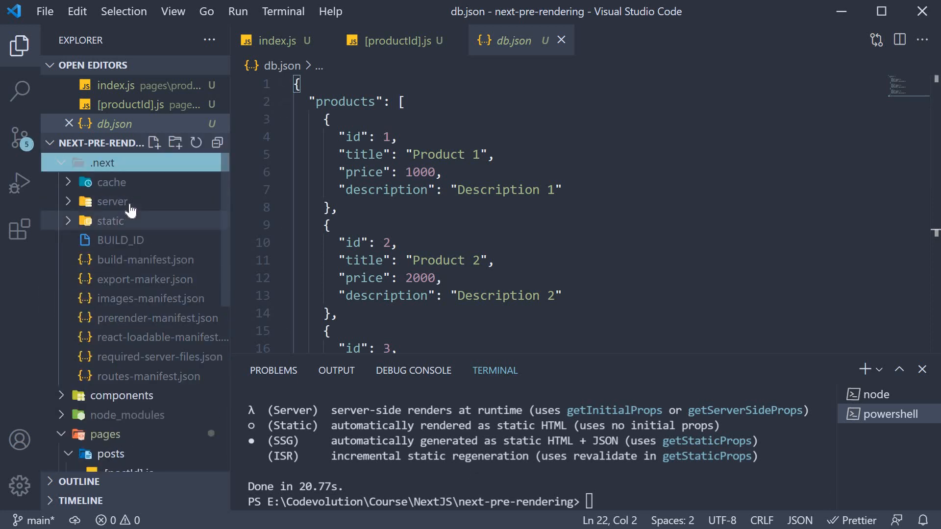
Step: Open the built .next/server/pages/products.html, expand its products folder, and run yarn start
{"action": "left_click", "coordinate": [113, 201]}
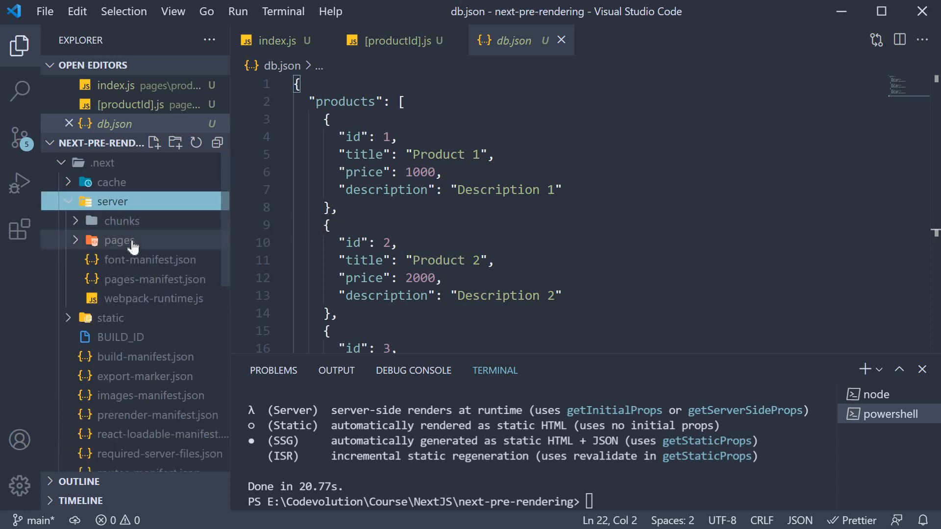
{"action": "left_click", "coordinate": [118, 240]}
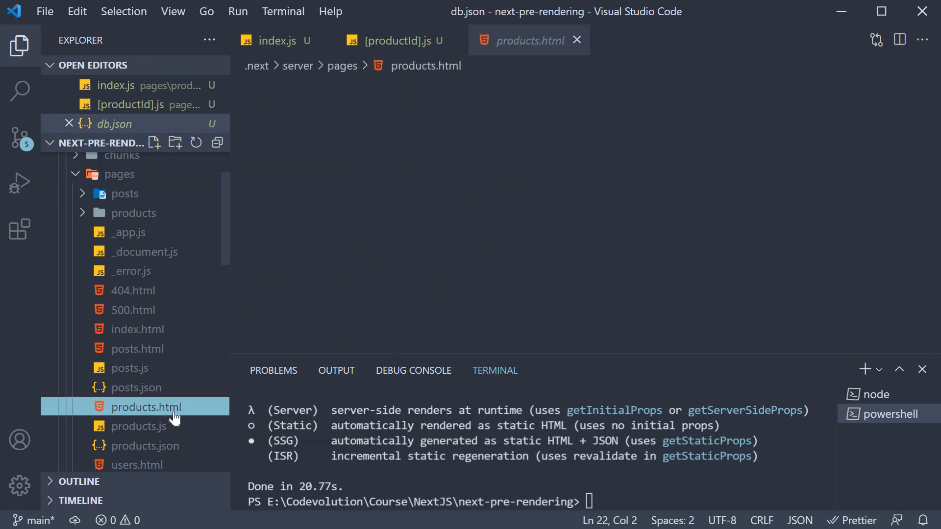
{"action": "double_click", "coordinate": [146, 407]}
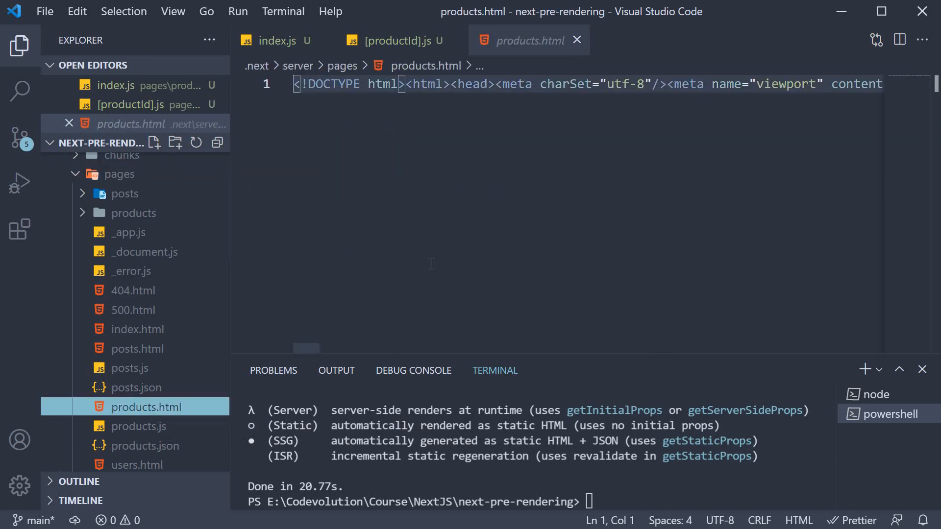
{"action": "mouse_move", "coordinate": [201, 268]}
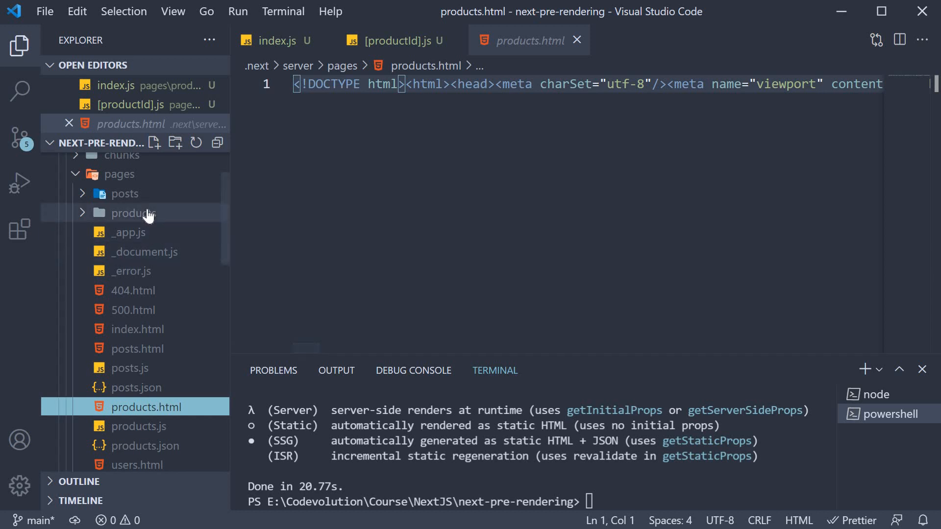
{"action": "left_click", "coordinate": [132, 212]}
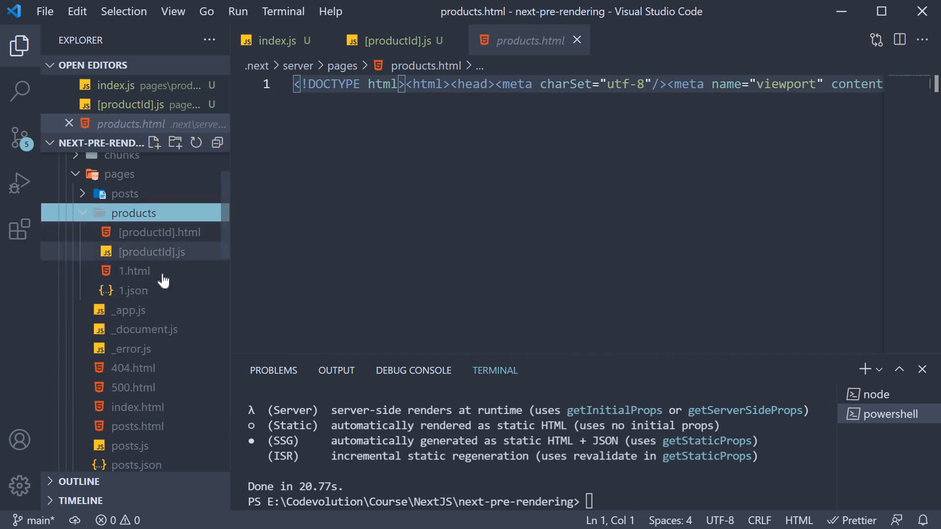
{"action": "mouse_move", "coordinate": [162, 294]}
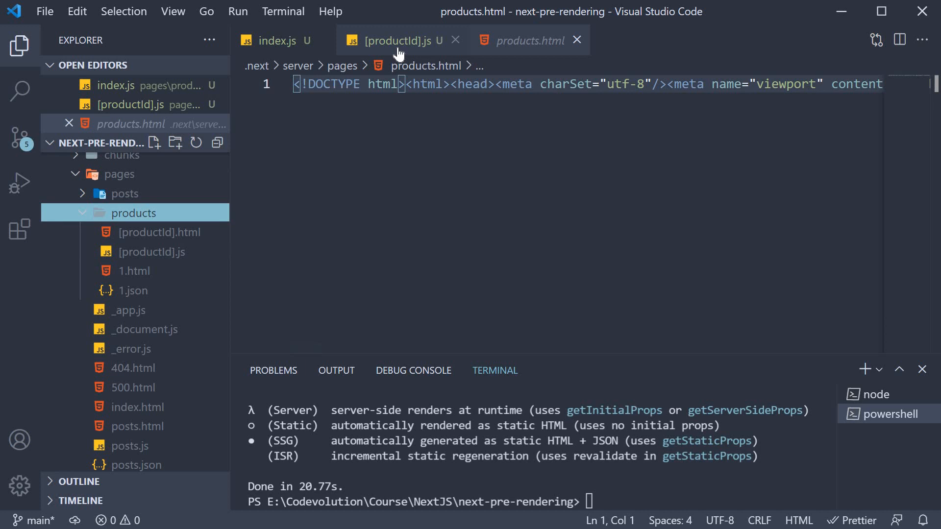
{"action": "mouse_move", "coordinate": [401, 53]}
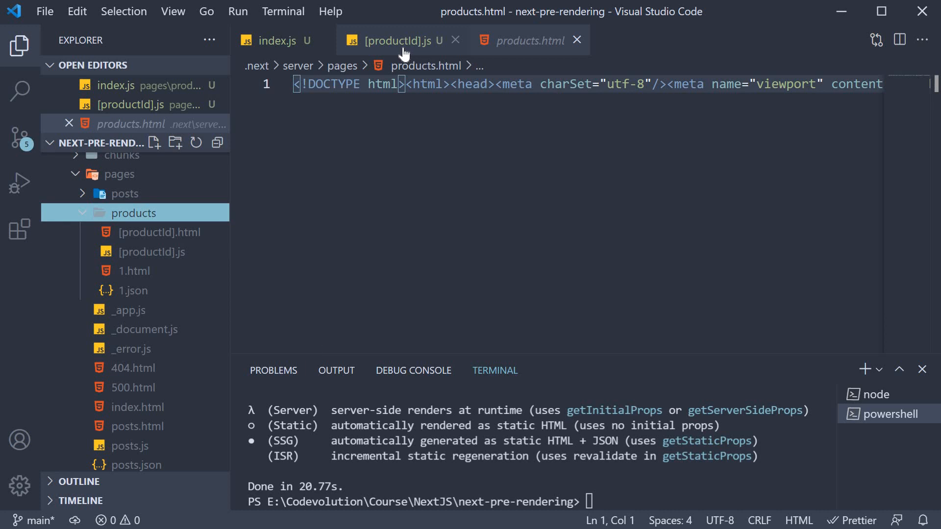
{"action": "mouse_move", "coordinate": [396, 41]}
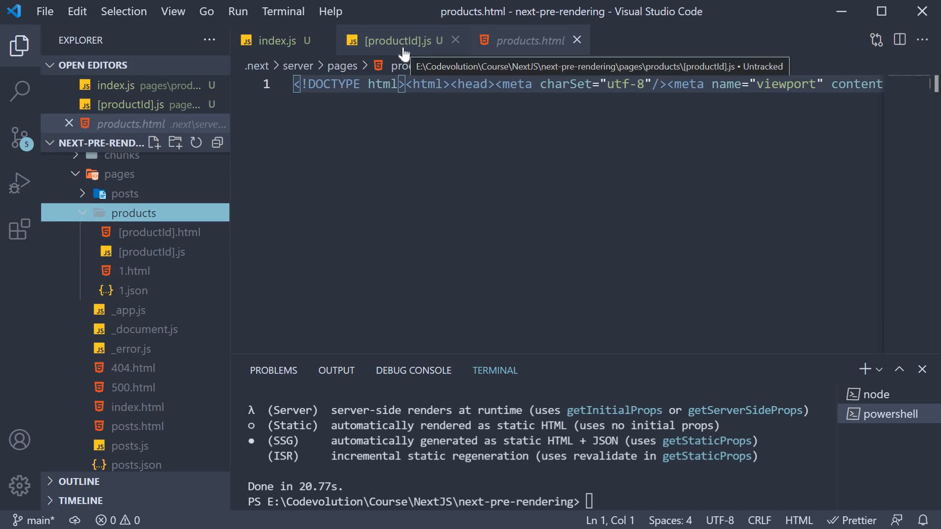
{"action": "left_click", "coordinate": [528, 40]}
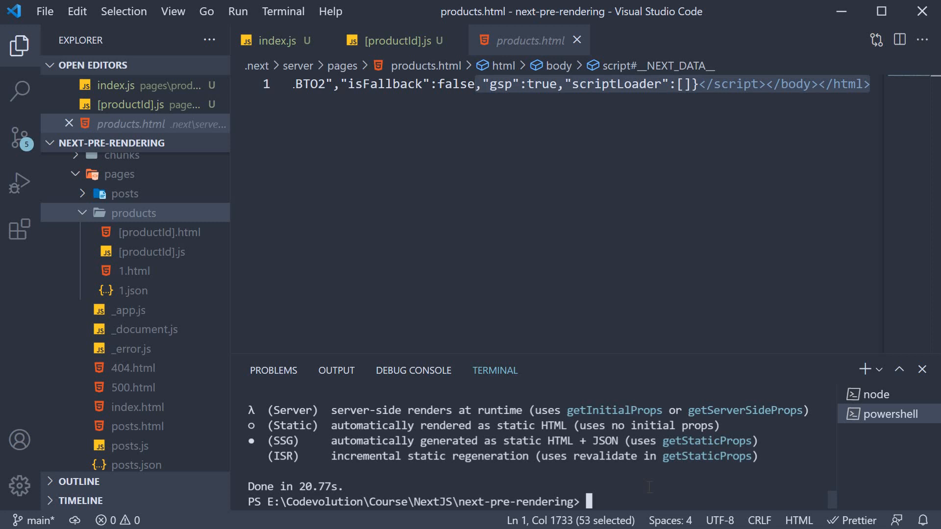
{"action": "type", "text": "yarn start"}
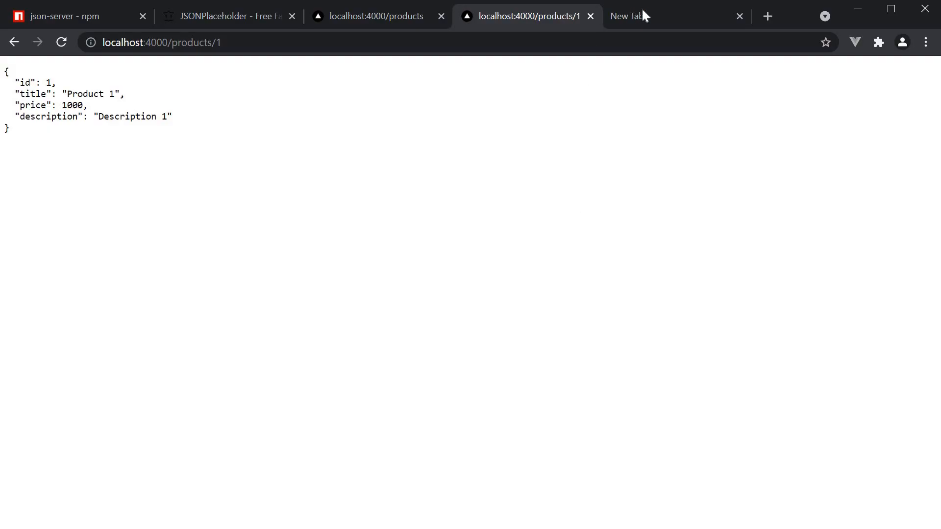
Step: Load localhost:3000/products with DevTools open, reload Product 1 several times, then view localhost:4000 data
{"action": "type", "text": "localhost:3000/products"}
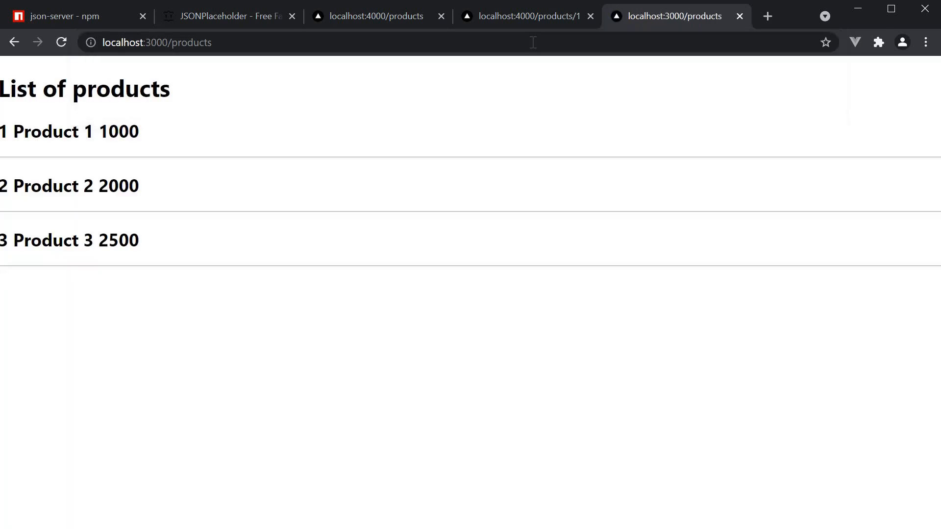
{"action": "mouse_move", "coordinate": [199, 232]}
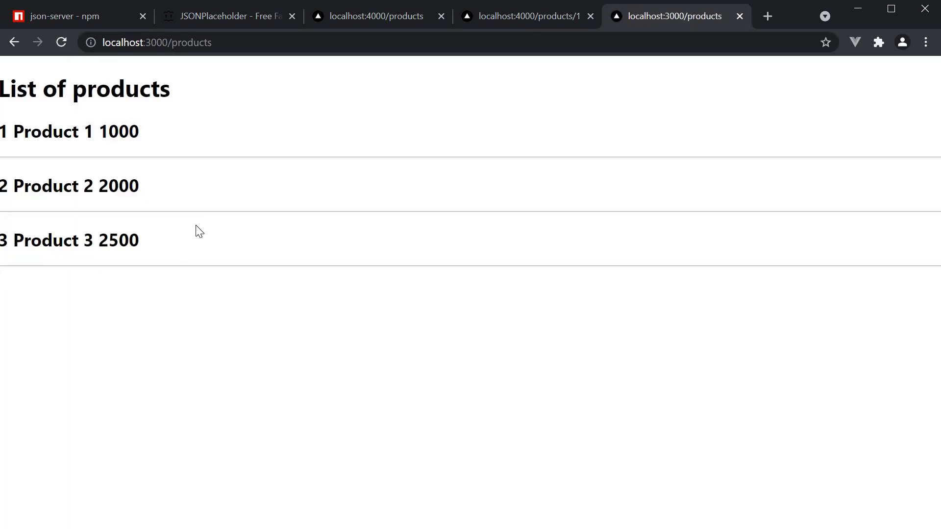
{"action": "key", "text": "F12"}
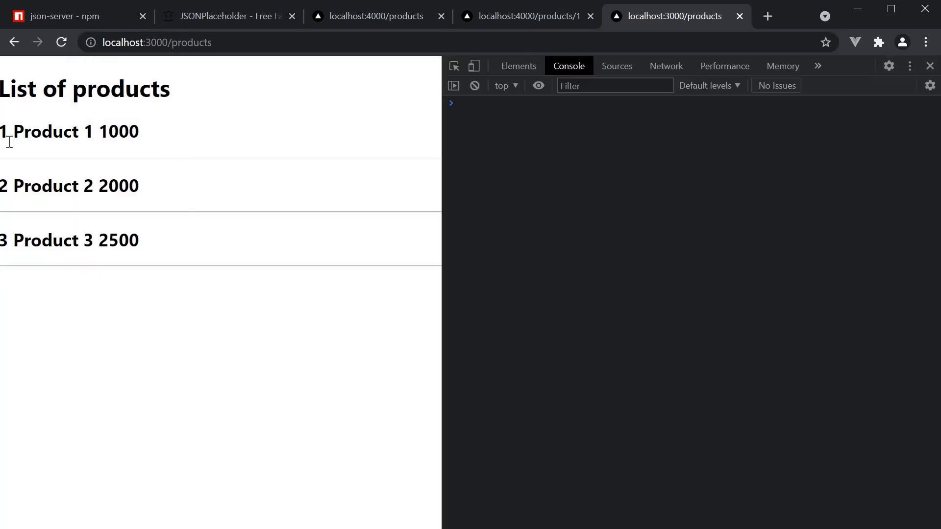
{"action": "mouse_move", "coordinate": [126, 137]}
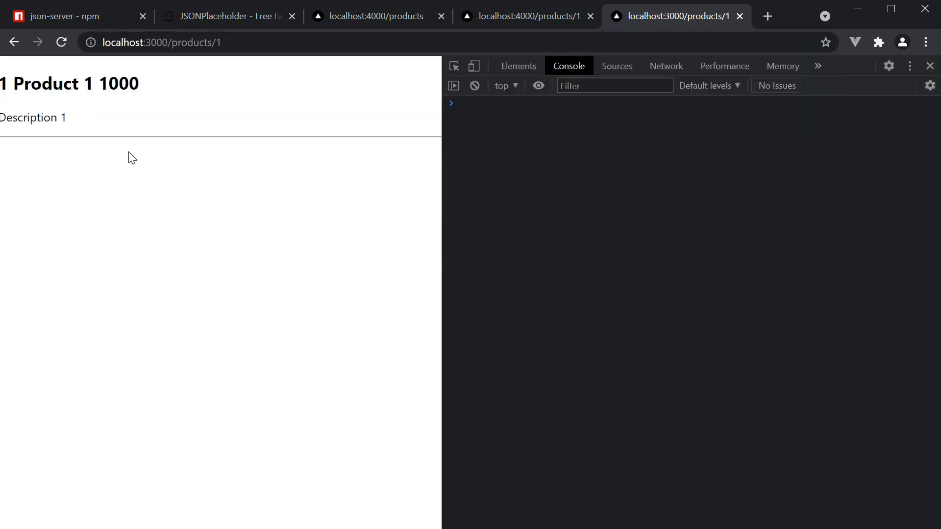
{"action": "mouse_move", "coordinate": [126, 144]}
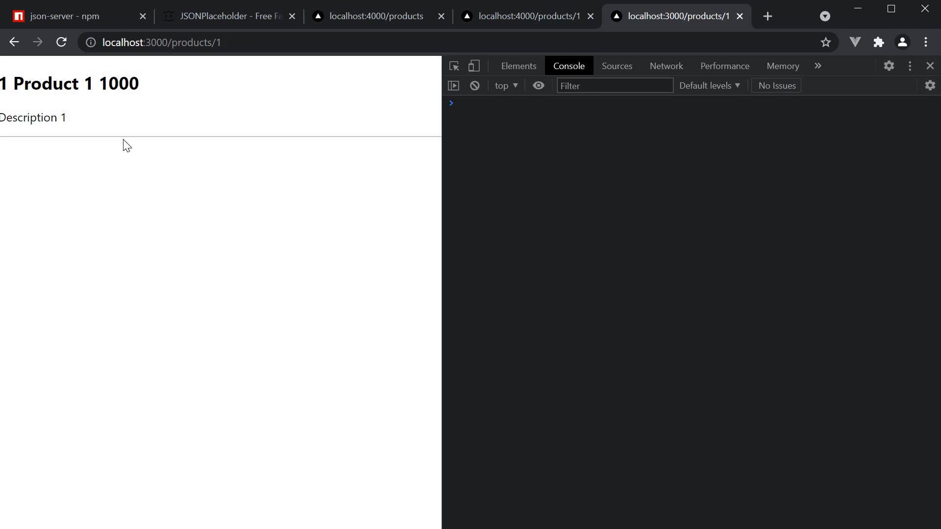
{"action": "mouse_move", "coordinate": [238, 231]}
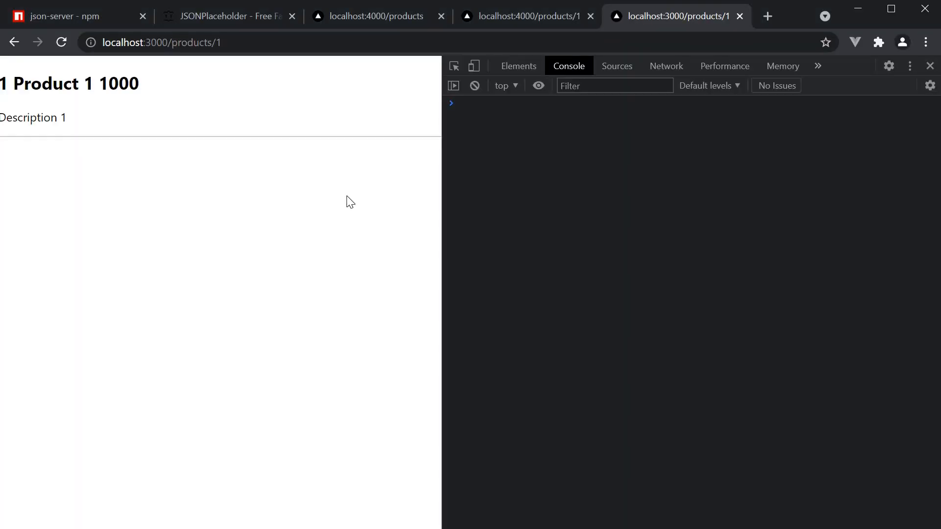
{"action": "left_click", "coordinate": [60, 42]}
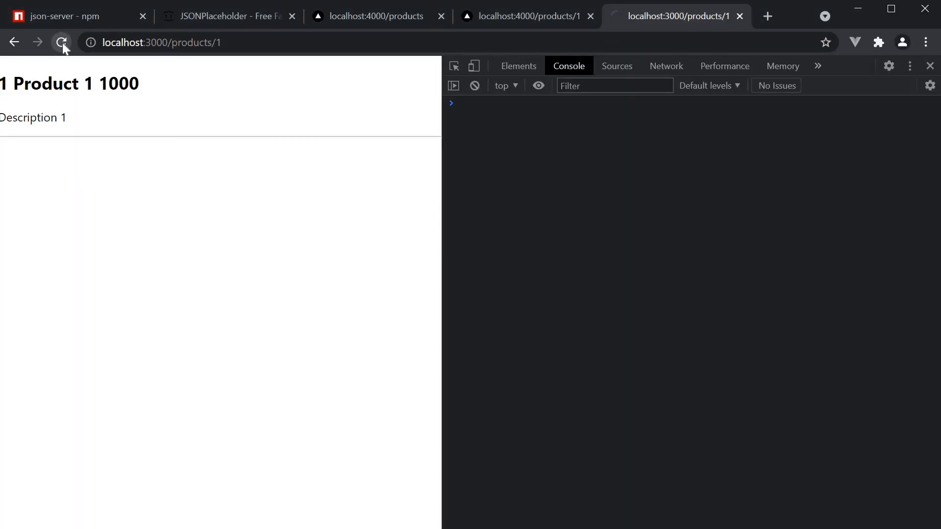
{"action": "left_click", "coordinate": [62, 42]}
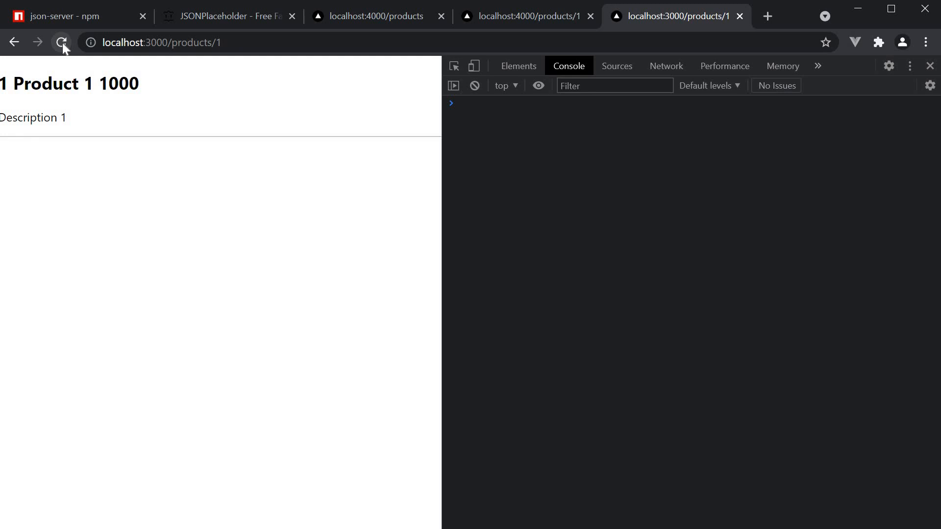
{"action": "left_click", "coordinate": [62, 42]}
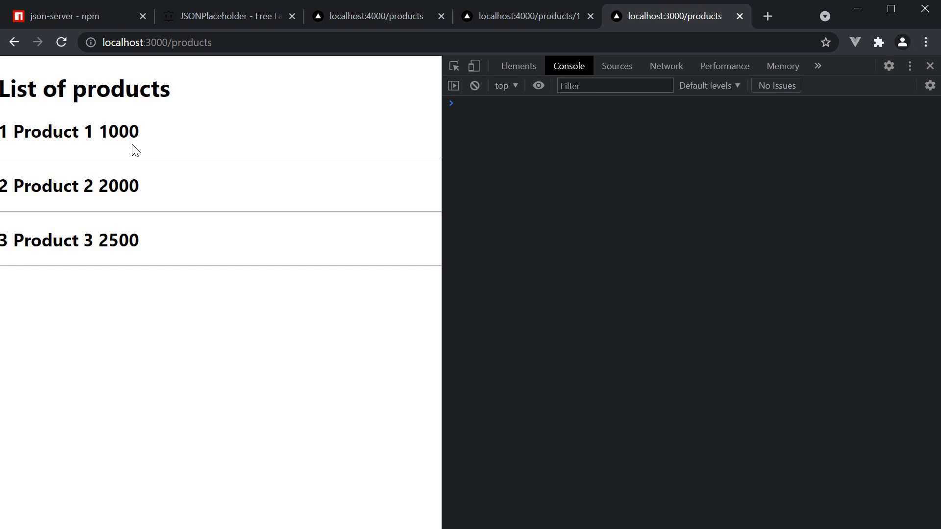
{"action": "left_click", "coordinate": [375, 17]}
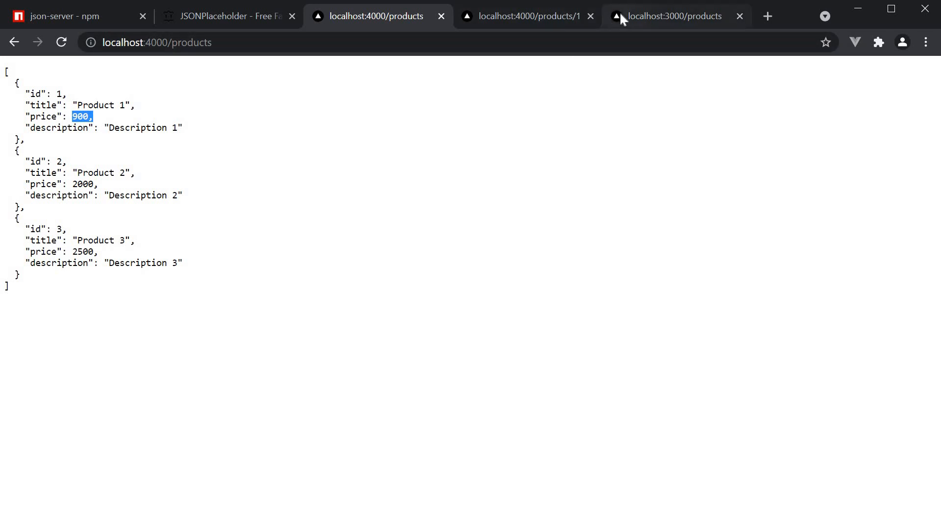
Step: Return to the localhost:3000/products tab, where Product 1 still shows 1000
{"action": "left_click", "coordinate": [674, 16]}
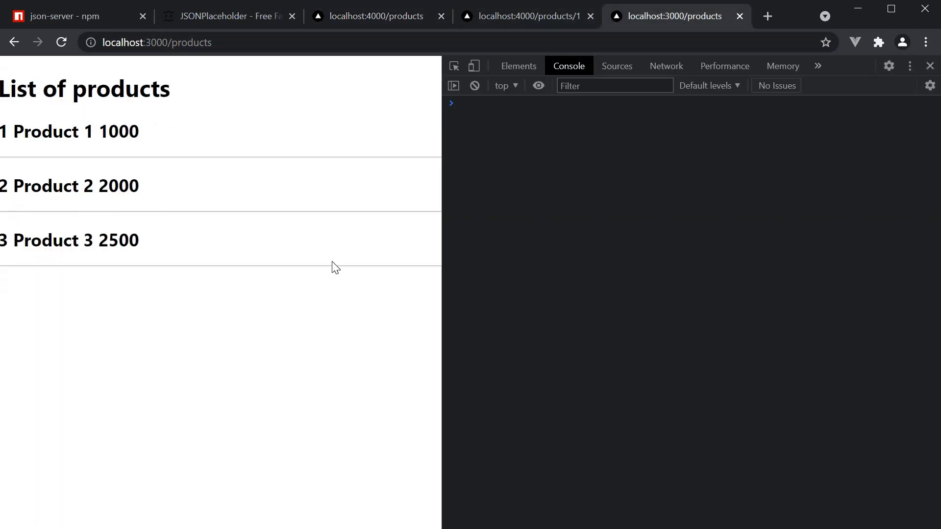
{"action": "mouse_move", "coordinate": [312, 329]}
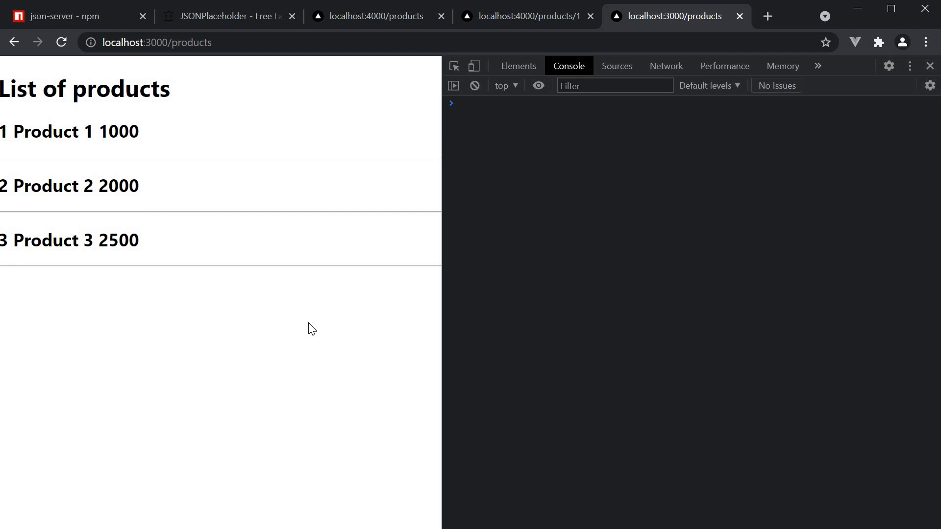
Step: Change Product 2's price in db.json to 1500, confirm on localhost:4000, and reload the built list
{"action": "key", "text": "alt+tab"}
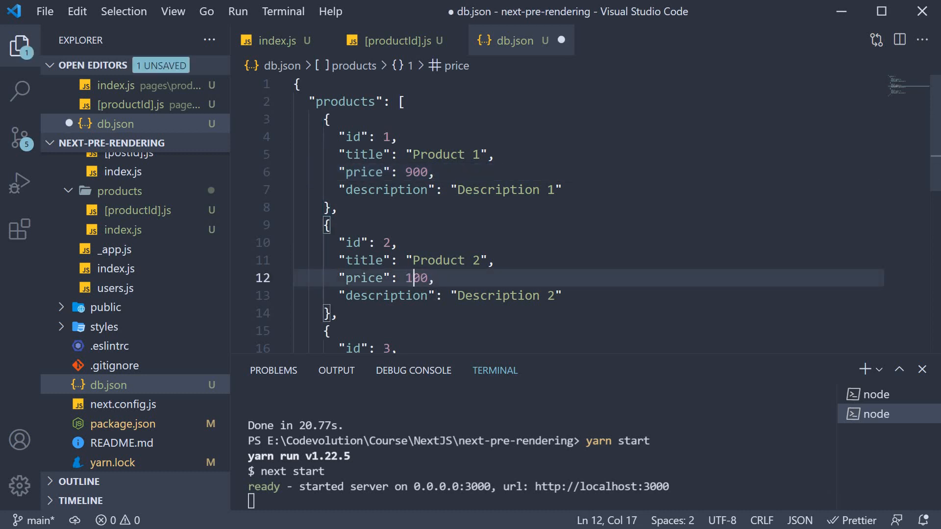
{"action": "type", "text": "5"}
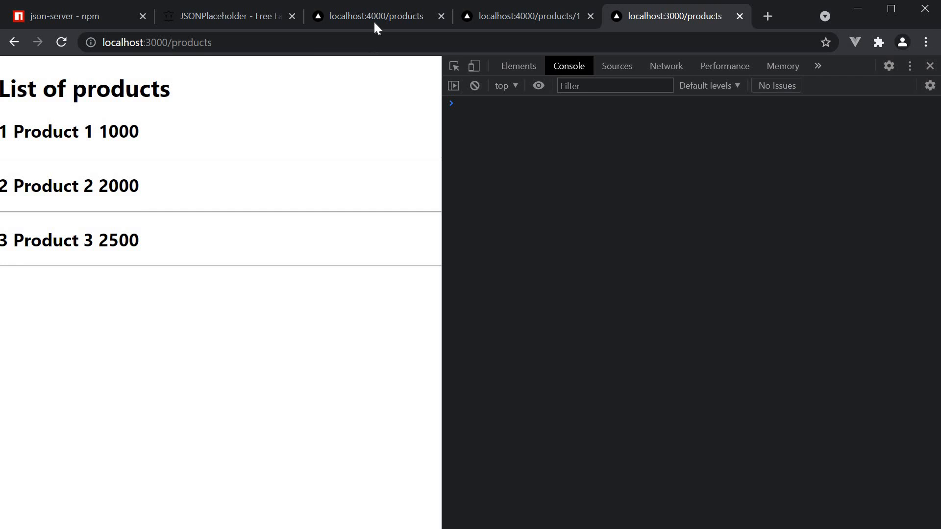
{"action": "left_click", "coordinate": [372, 16]}
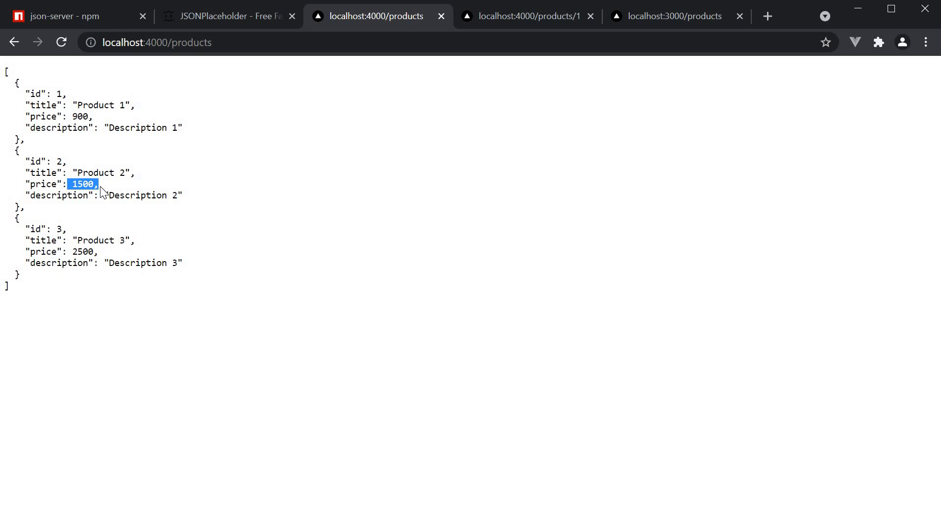
{"action": "left_click", "coordinate": [672, 16]}
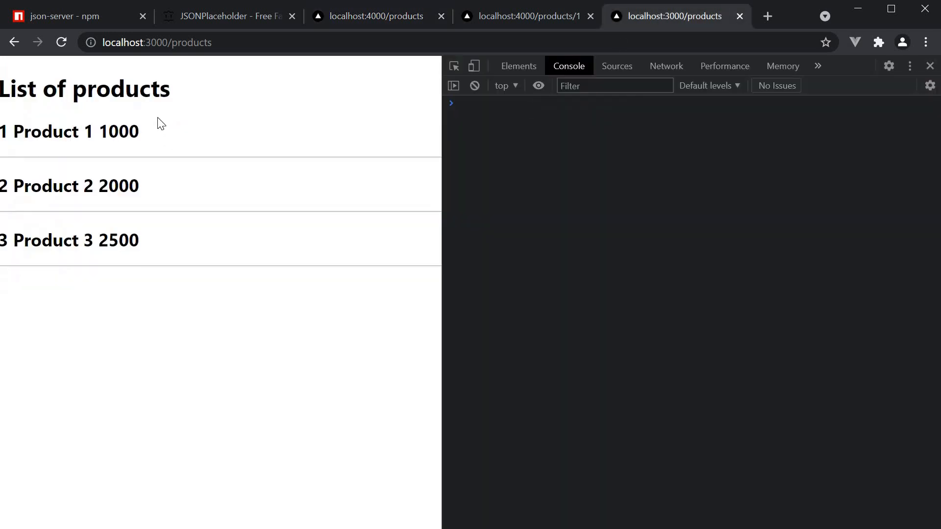
{"action": "left_click", "coordinate": [61, 42]}
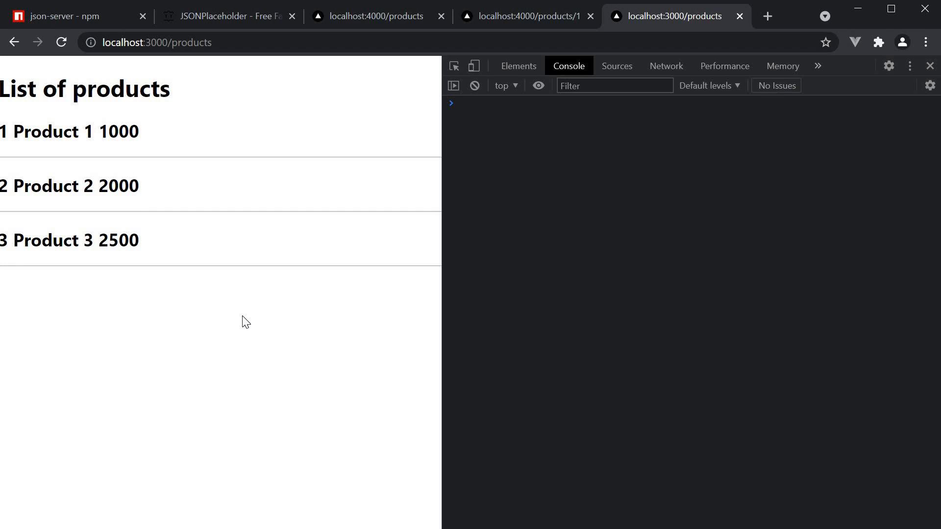
{"action": "mouse_move", "coordinate": [250, 280]}
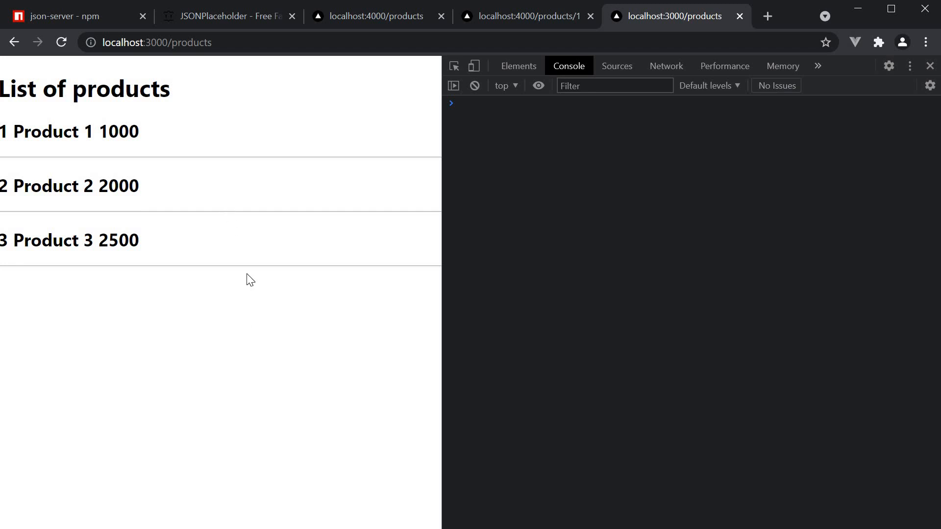
{"action": "mouse_move", "coordinate": [251, 262]}
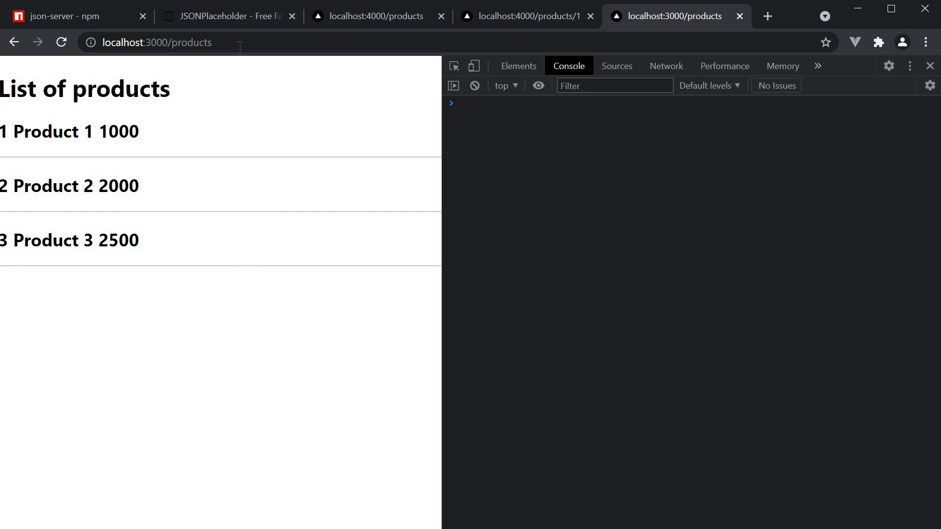
Step: Open the Product 2 detail page, then go back to the products list
{"action": "left_click", "coordinate": [270, 42]}
{"action": "type", "text": "/2"}
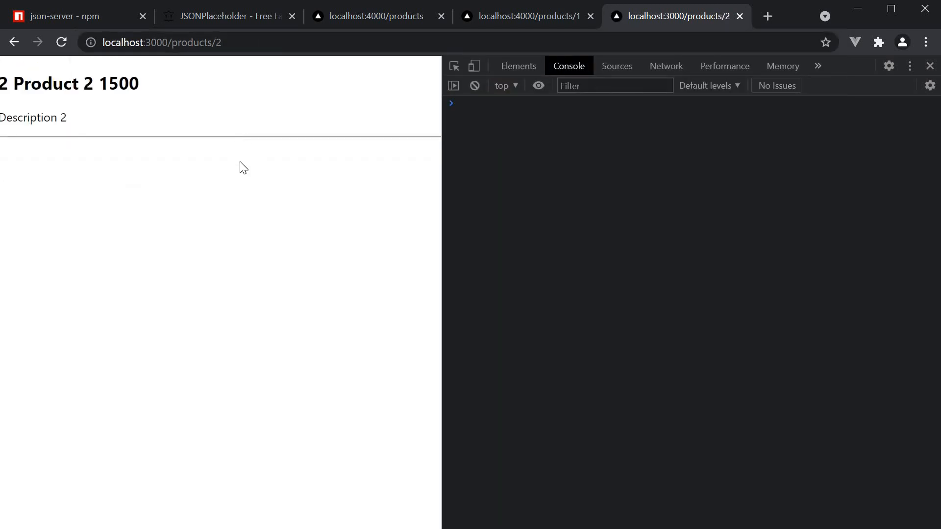
{"action": "mouse_move", "coordinate": [131, 113]}
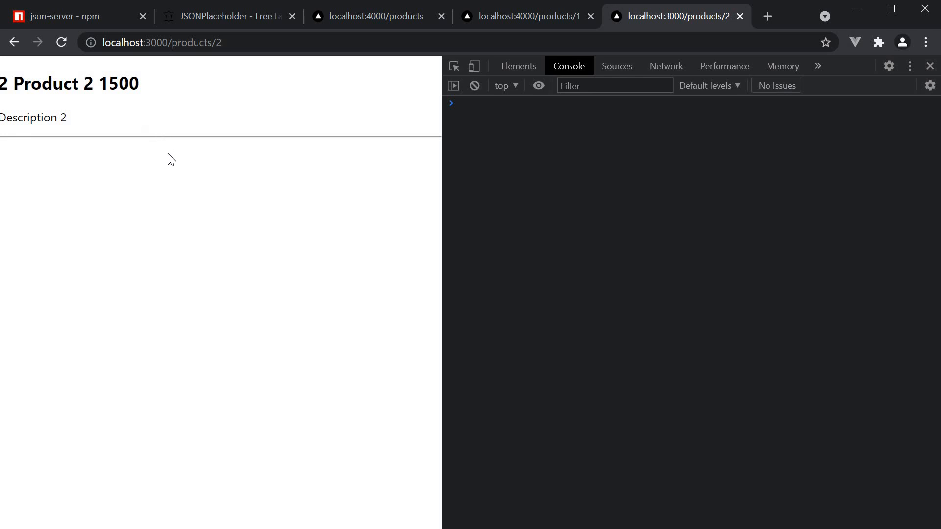
{"action": "mouse_move", "coordinate": [217, 217]}
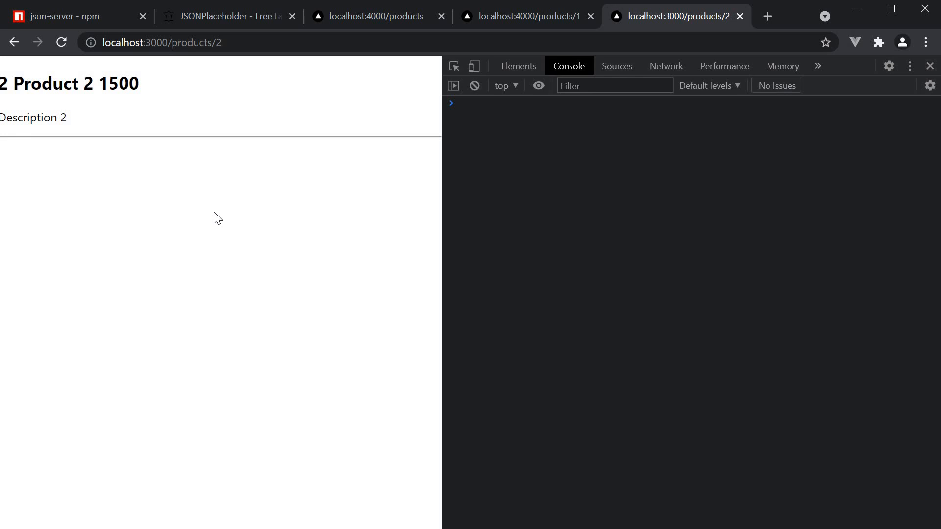
{"action": "mouse_move", "coordinate": [216, 207]}
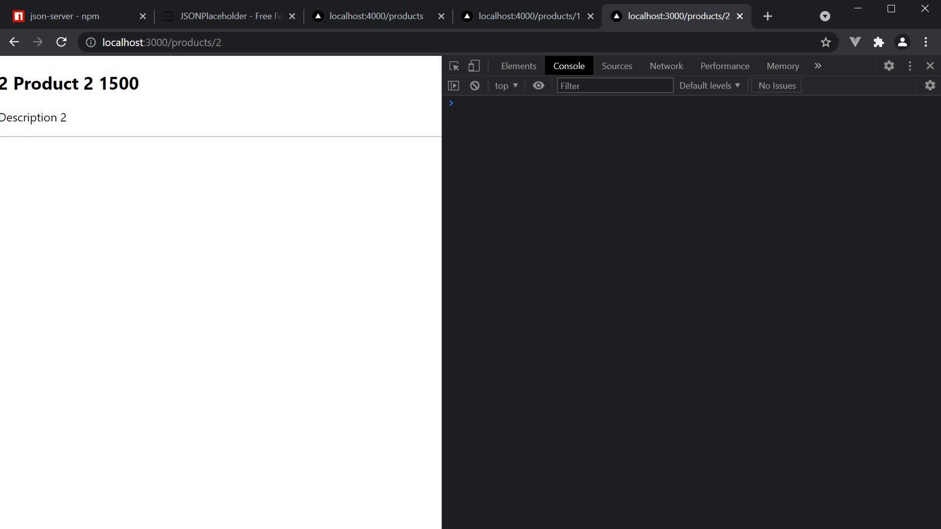
{"action": "mouse_move", "coordinate": [169, 158]}
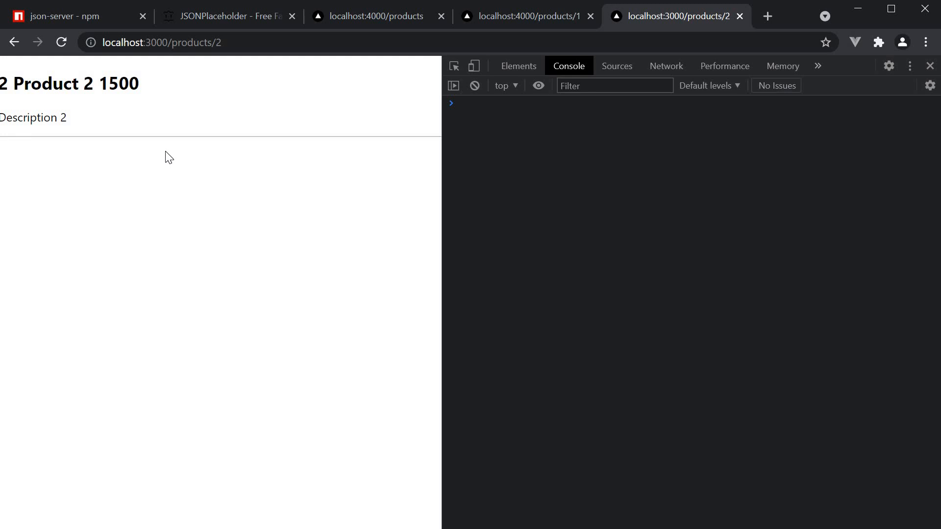
{"action": "mouse_move", "coordinate": [53, 67]}
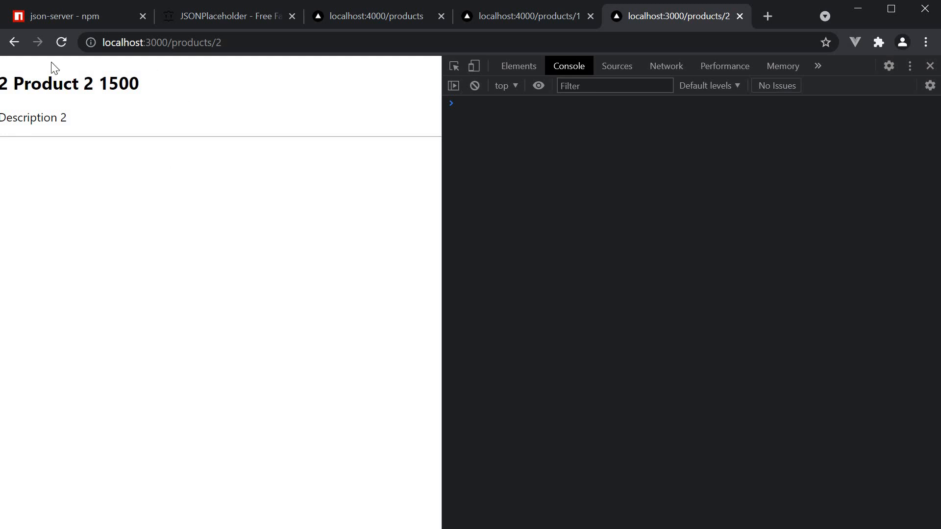
{"action": "left_click", "coordinate": [14, 42]}
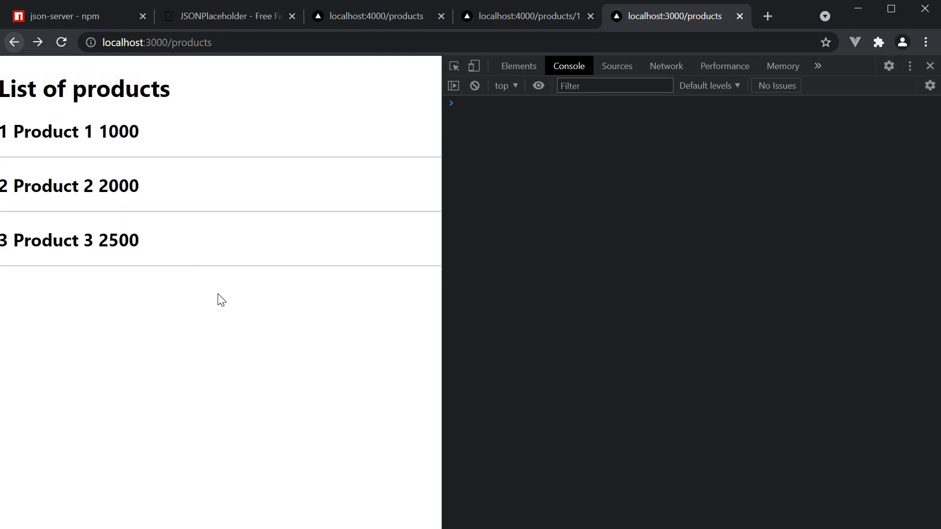
{"action": "mouse_move", "coordinate": [147, 180]}
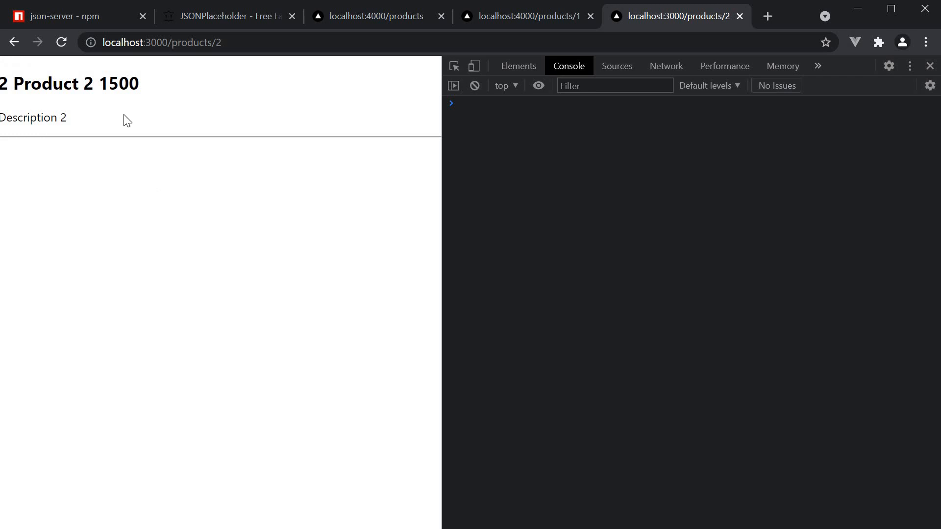
{"action": "mouse_move", "coordinate": [142, 131]}
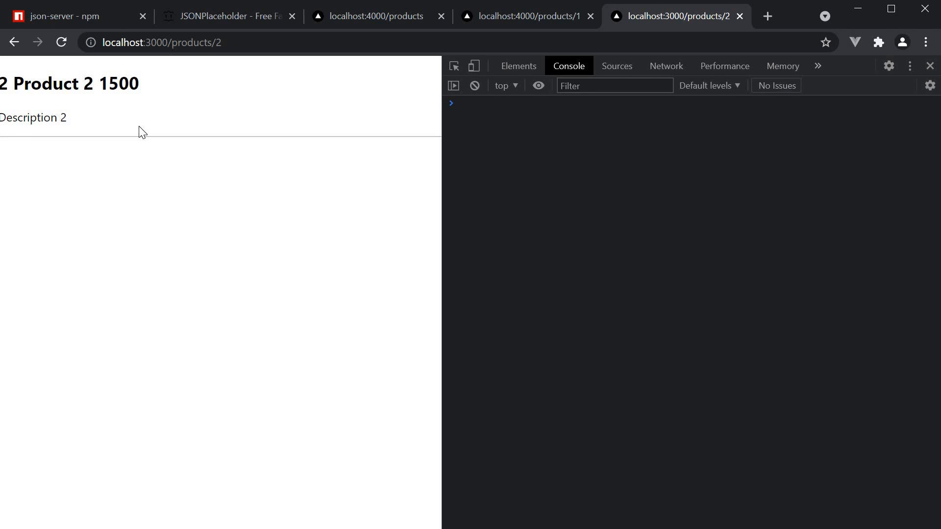
{"action": "mouse_move", "coordinate": [222, 241]}
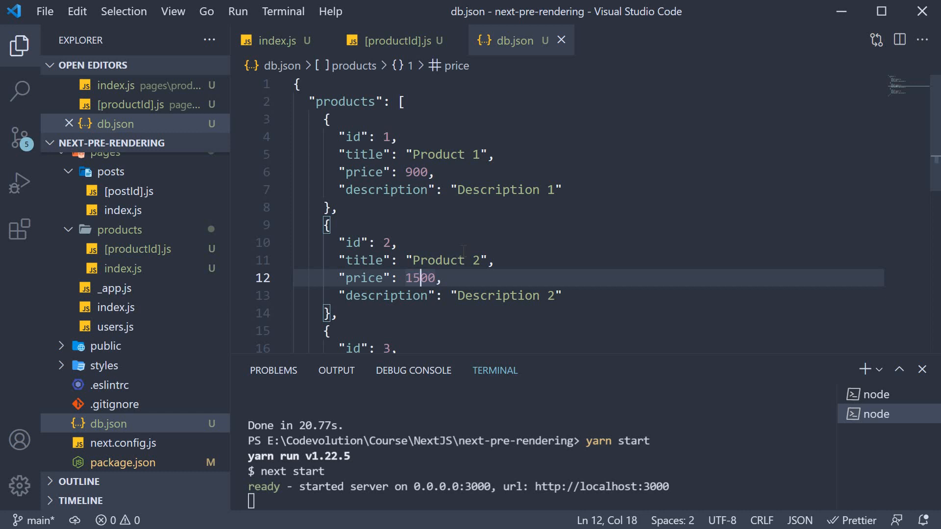
Step: Set Product 2's price to 1000 in db.json and reload the Product 2 detail page
{"action": "type", "text": "1000"}
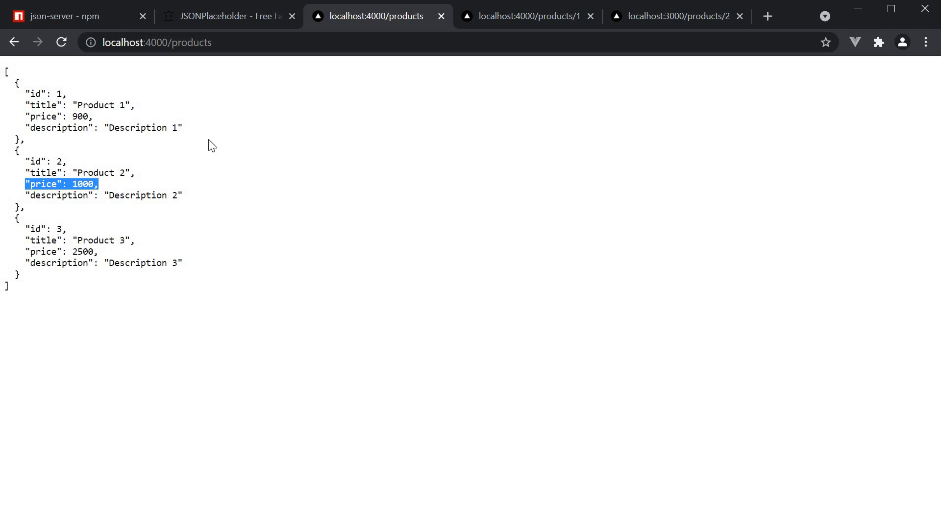
{"action": "left_click", "coordinate": [678, 16]}
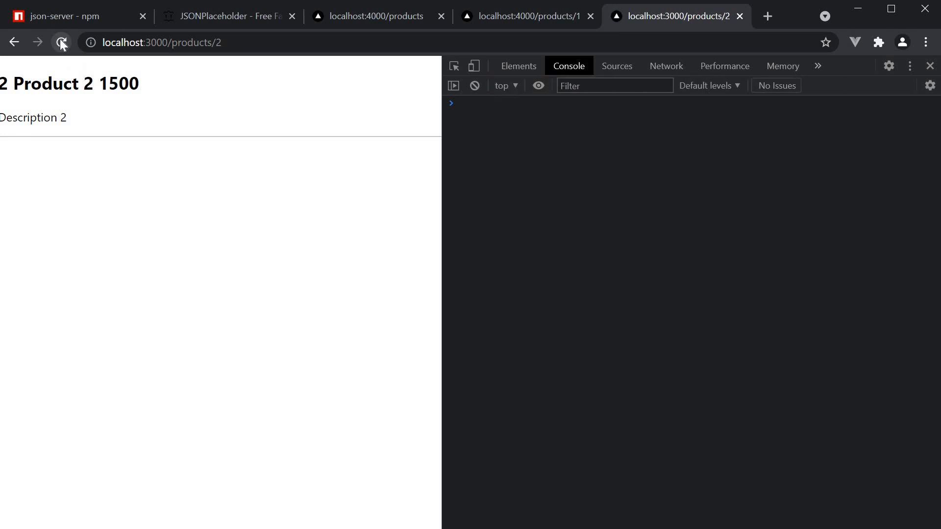
{"action": "left_click", "coordinate": [61, 43]}
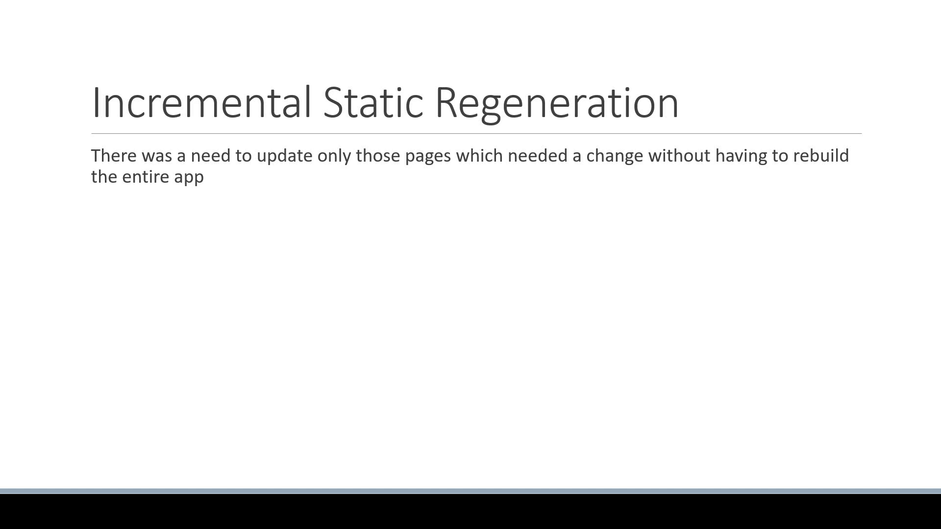
Step: Reveal the ISR slide title, the no-full-rebuild point, and the 'How?' heading
{"action": "type", "text": "Incremental Static Regeneration (ISR)"}
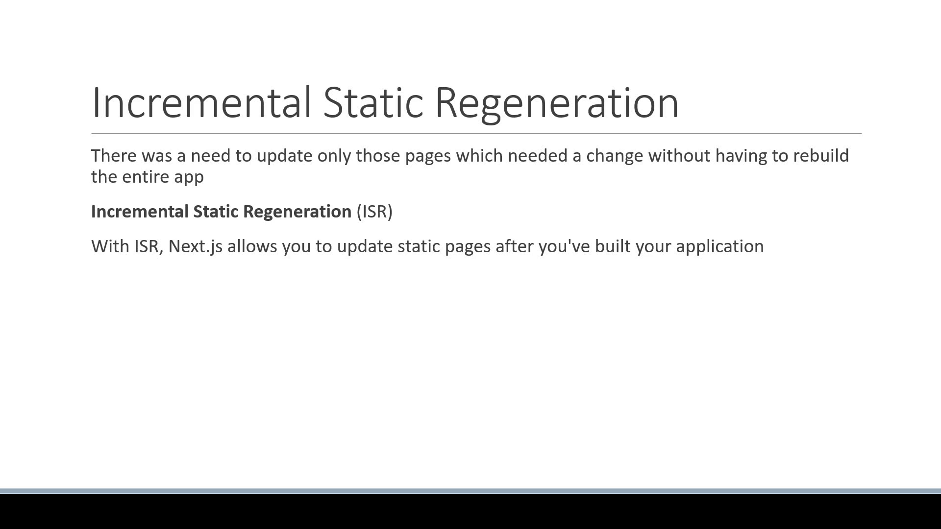
{"action": "type", "text": "You can statically generate individual pages without needing to rebuild the entire site, effectively solving the issue of dealing with stale data"}
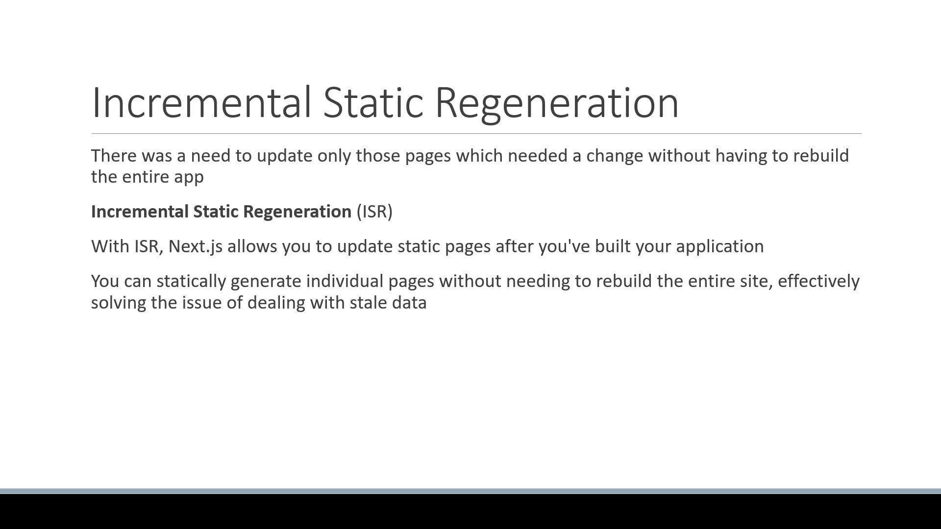
{"action": "type", "text": "How?"}
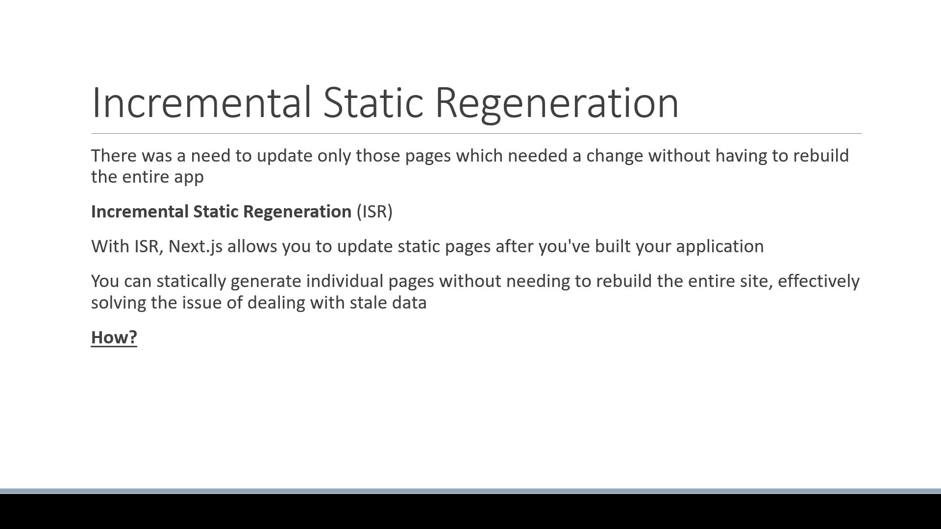